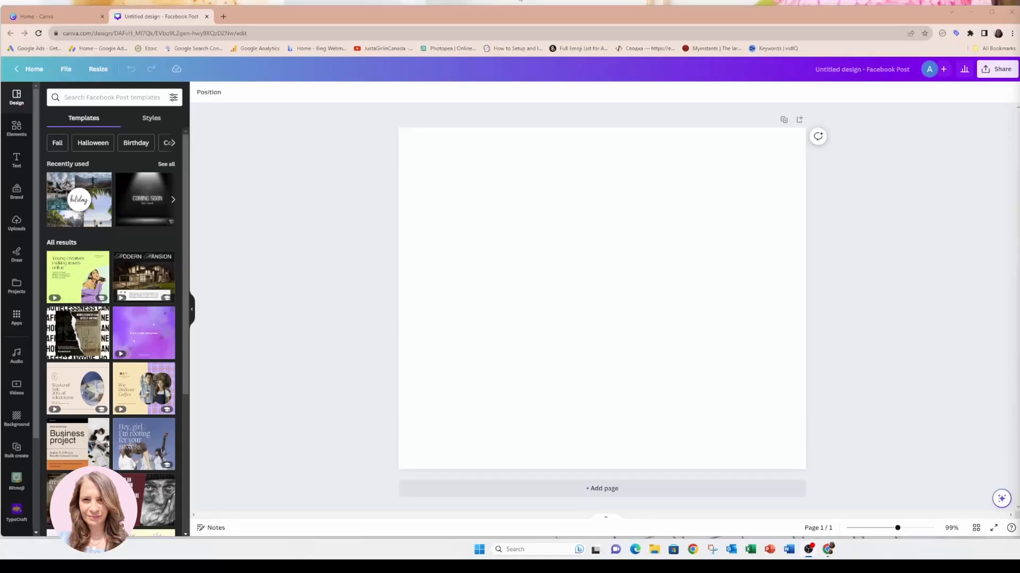
mouse_move(865, 117)
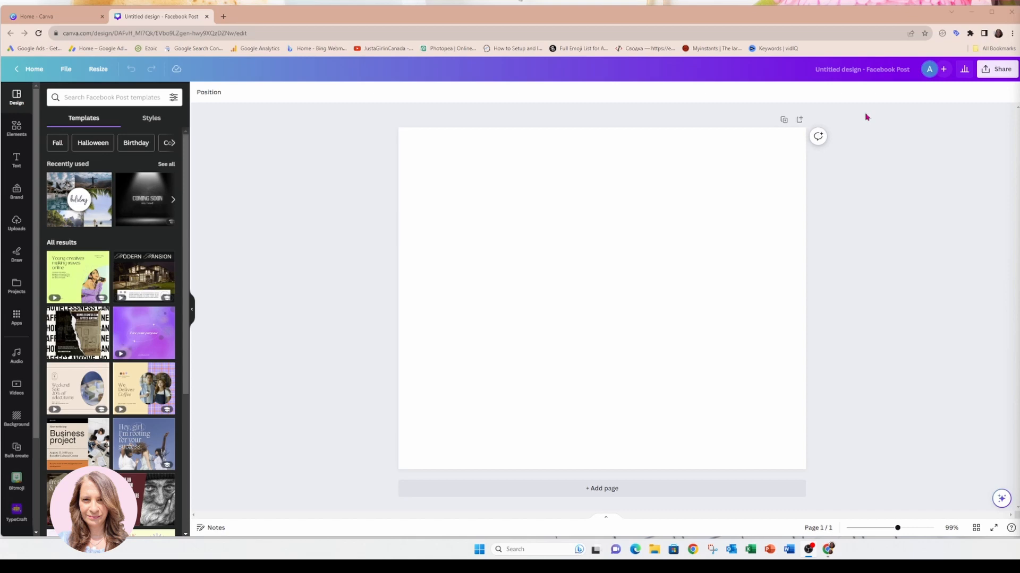
Retitle the untitled Facebook post design 'Go Team Go Flip Text'.
left_click(861, 69)
type("Go Team Go F")
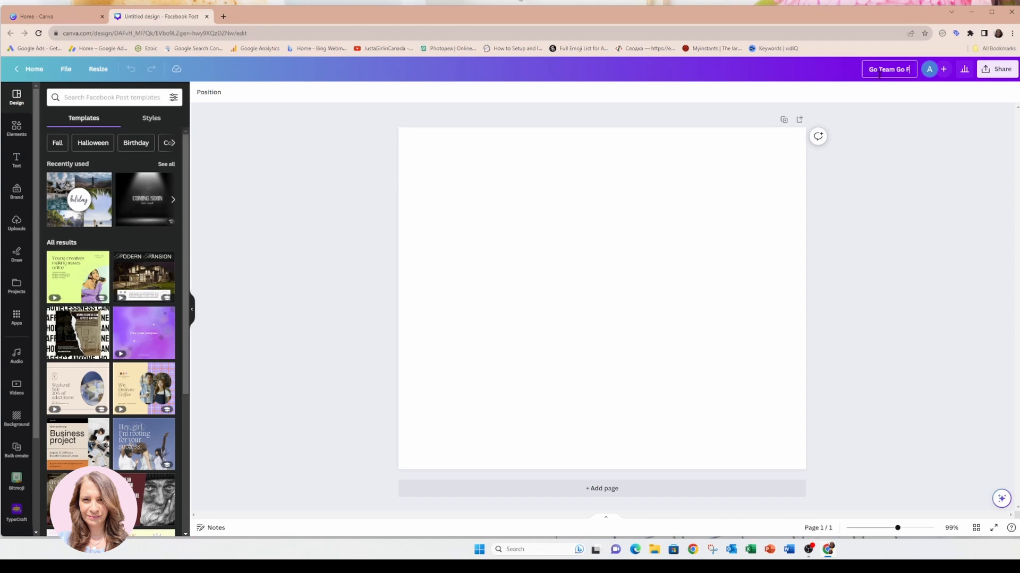
type("lip Text")
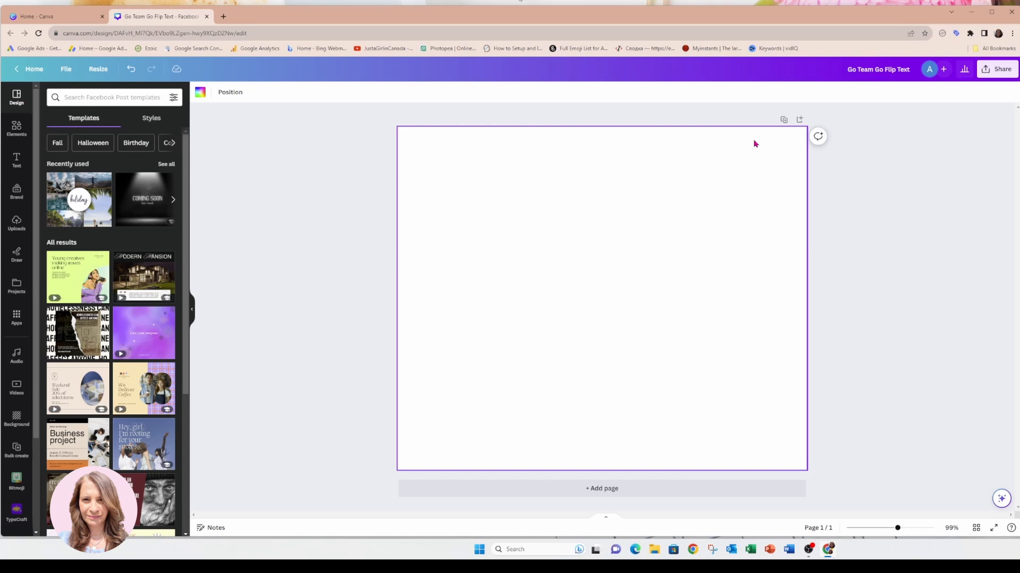
mouse_move(606, 410)
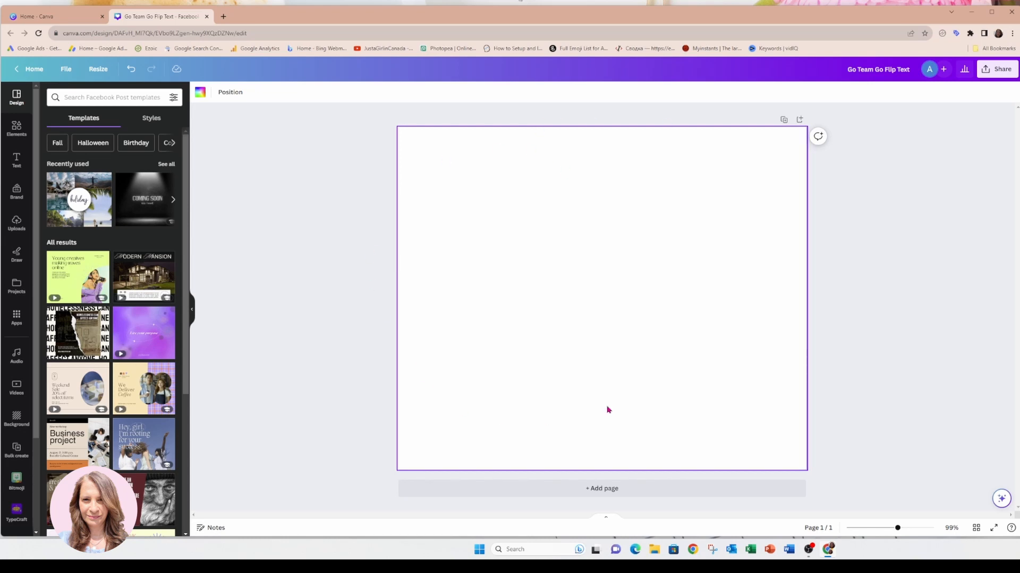
mouse_move(548, 242)
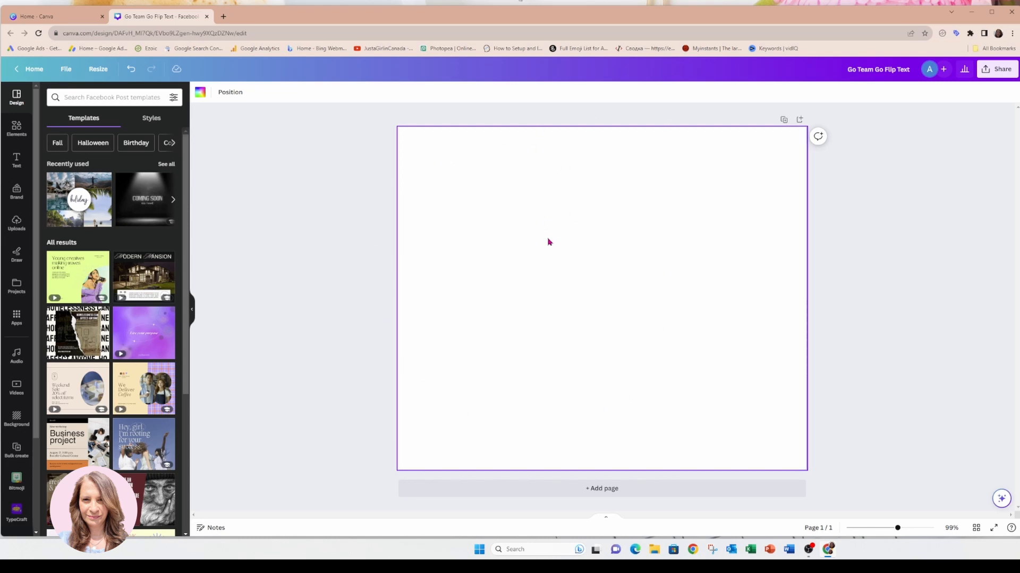
mouse_move(736, 245)
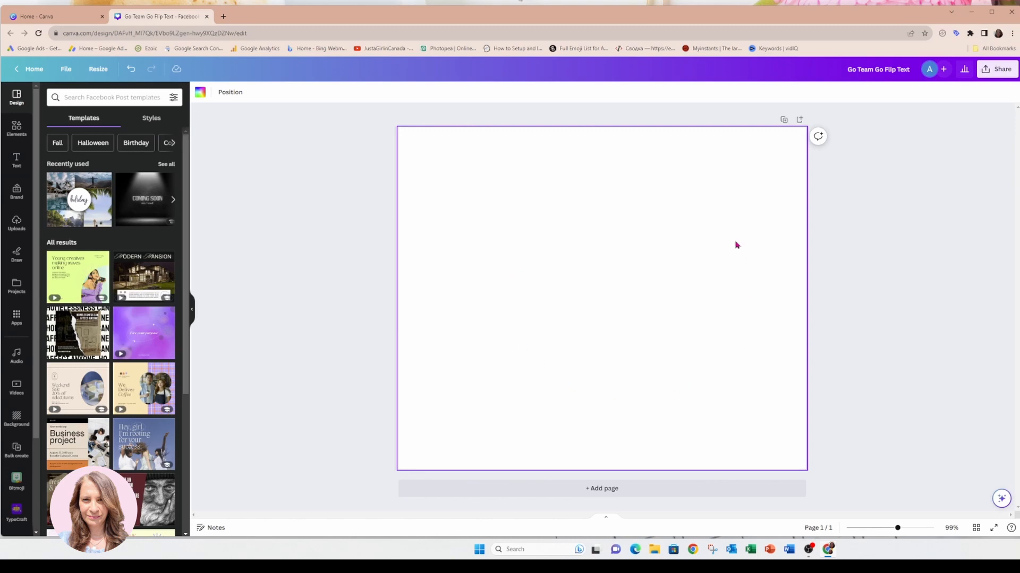
mouse_move(551, 224)
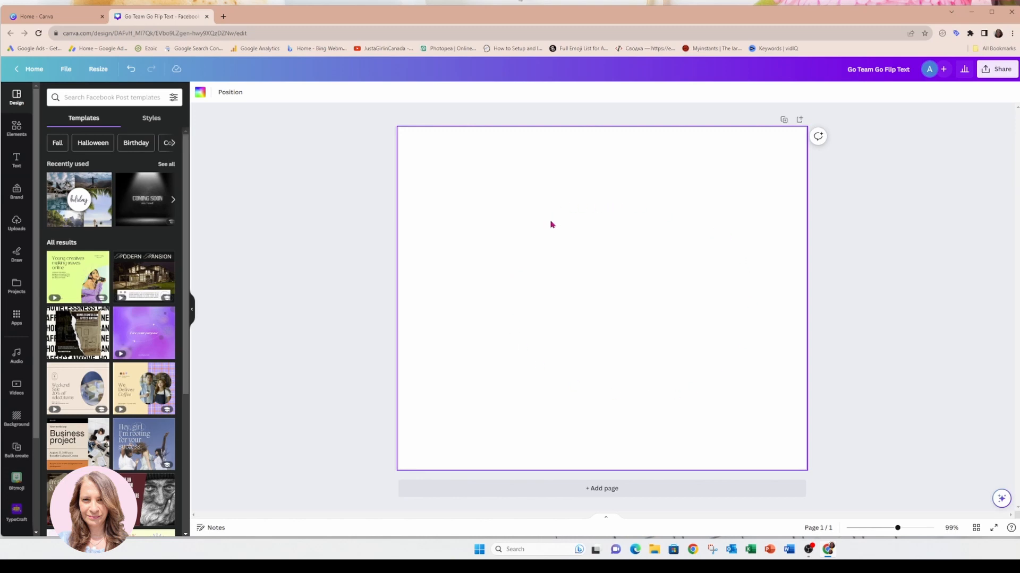
mouse_move(622, 342)
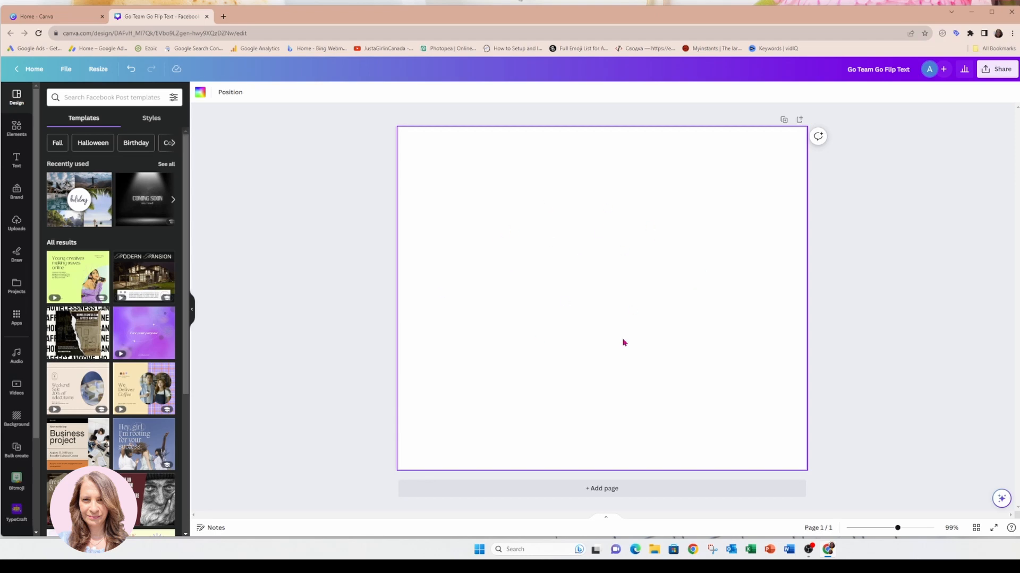
mouse_move(547, 318)
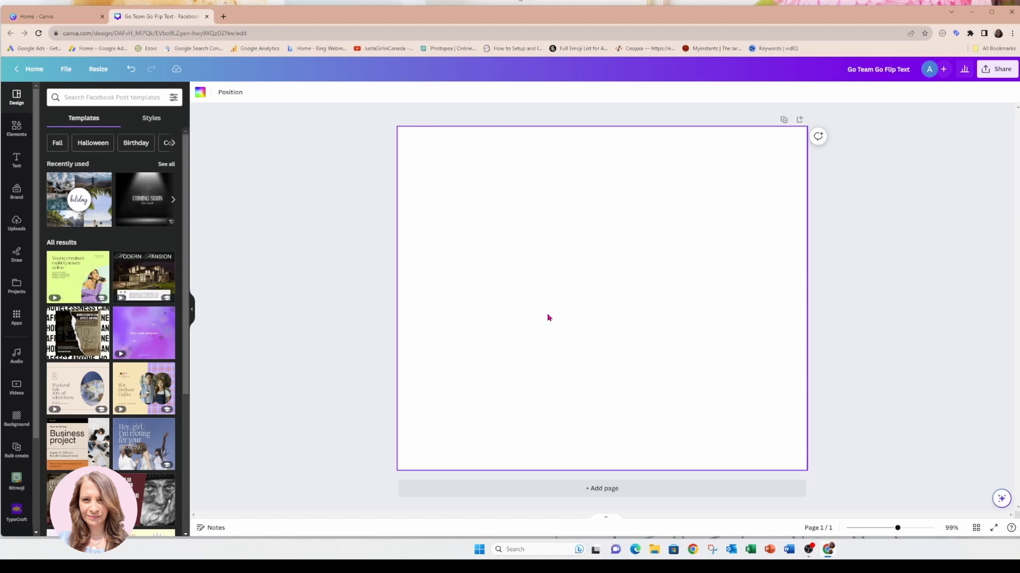
mouse_move(545, 294)
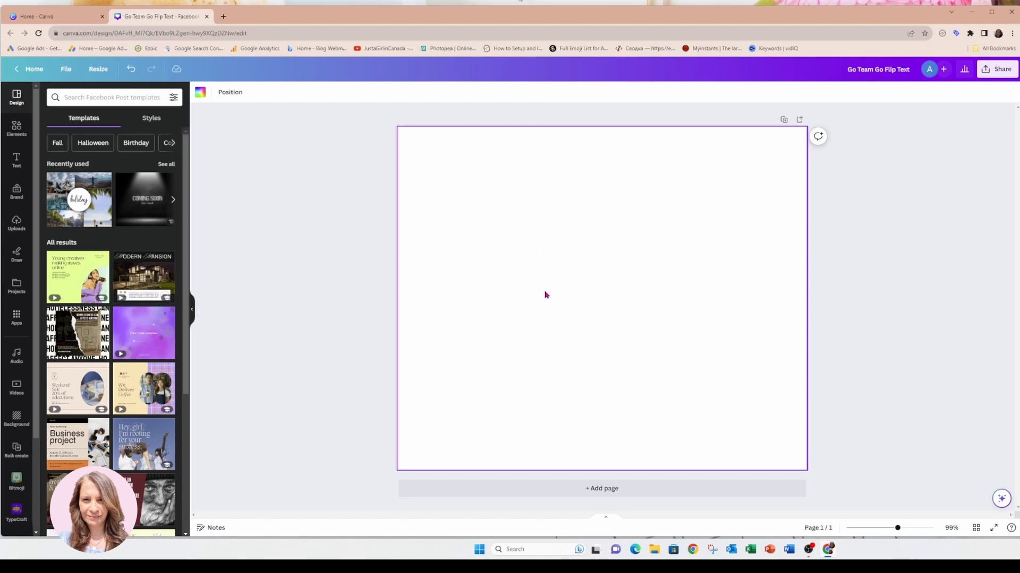
mouse_move(200, 92)
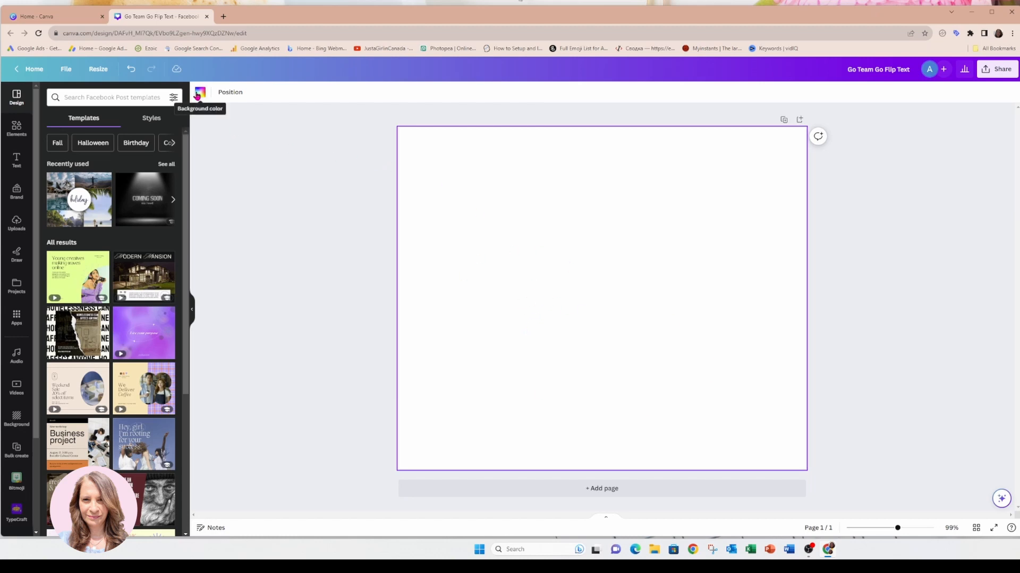
Fill the empty page background with solid black.
left_click(200, 92)
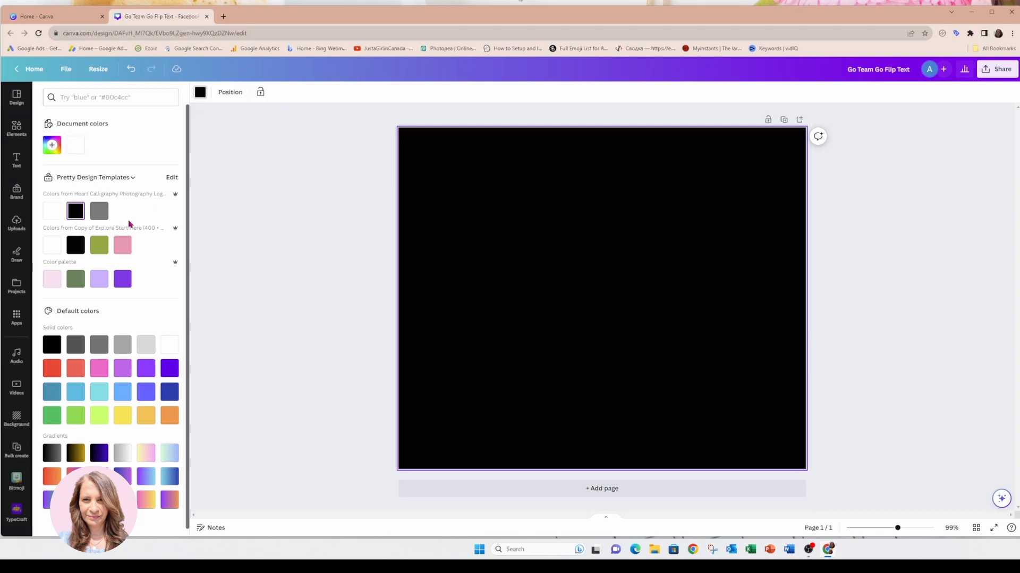
mouse_move(545, 301)
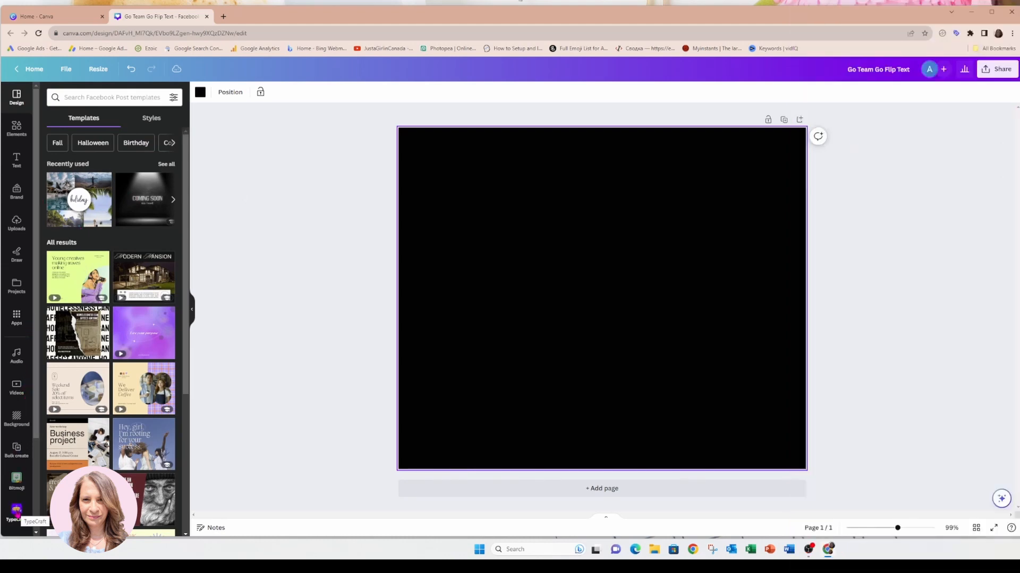
Replace the TypeCraft sample lettering with the text GO TEAM GO.
left_click(16, 510)
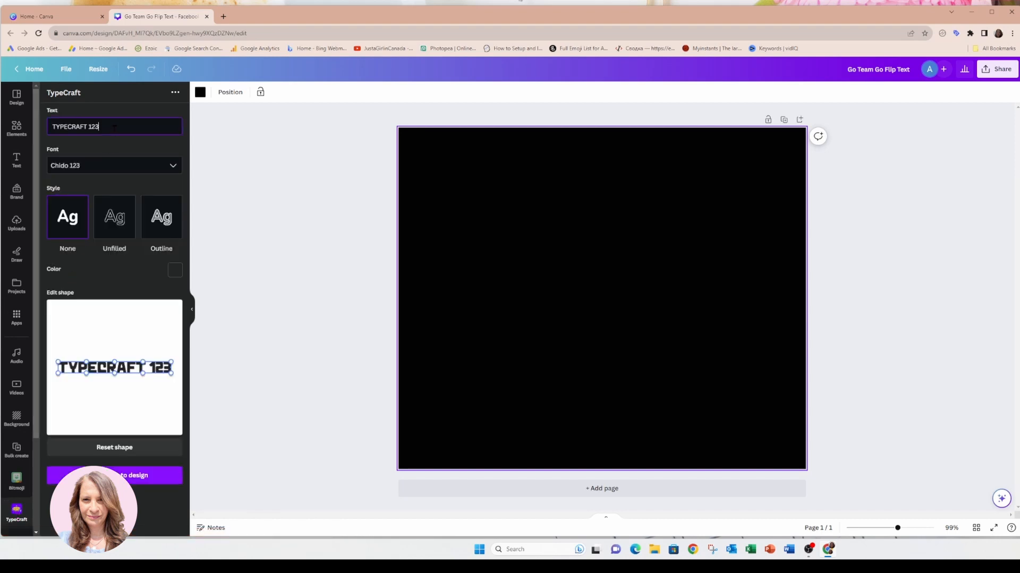
triple_click(85, 126)
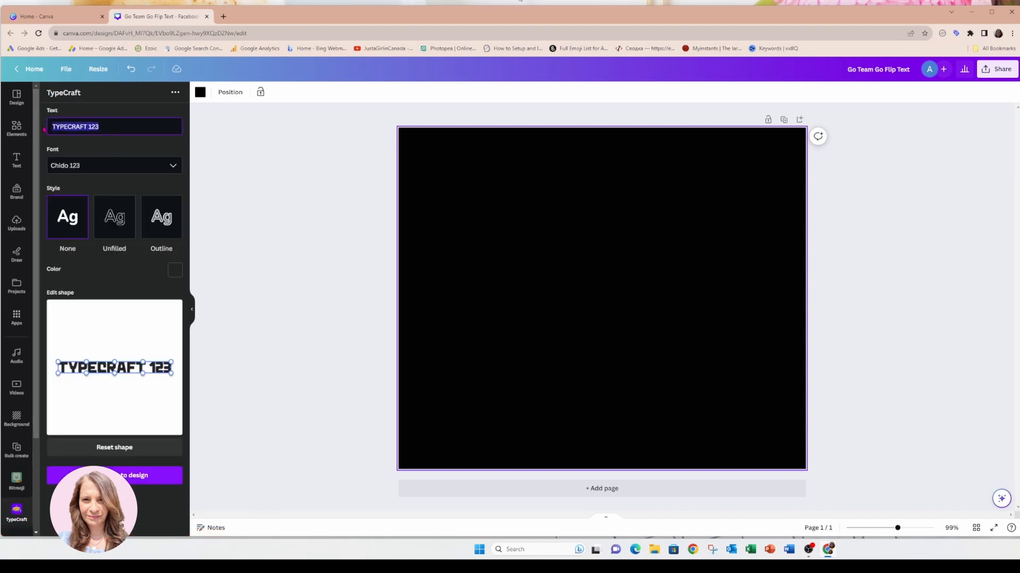
type("go")
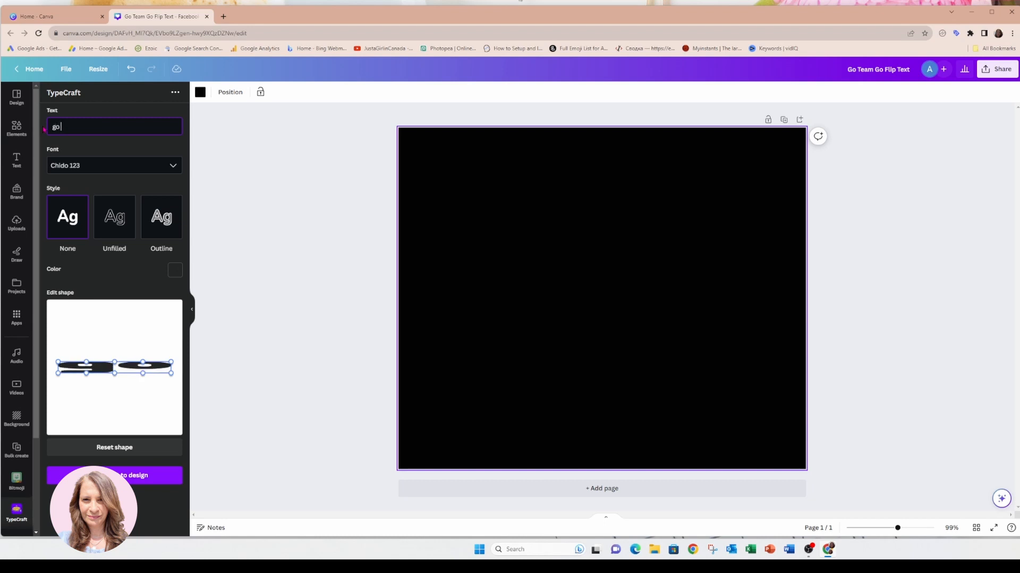
type("GO TEAM GO")
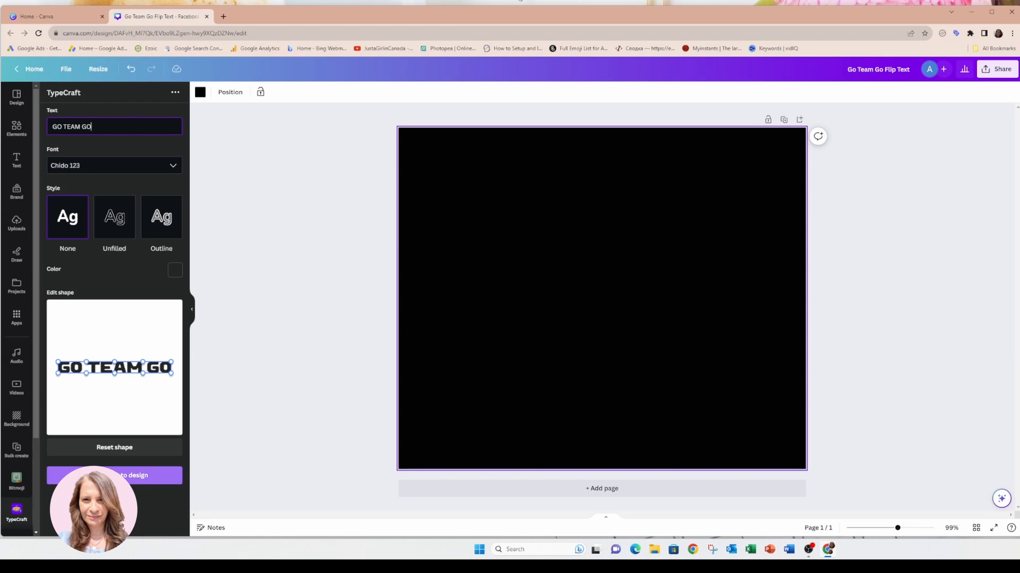
Colour the lettering bright saturated yellow and add it to the page.
left_click(174, 270)
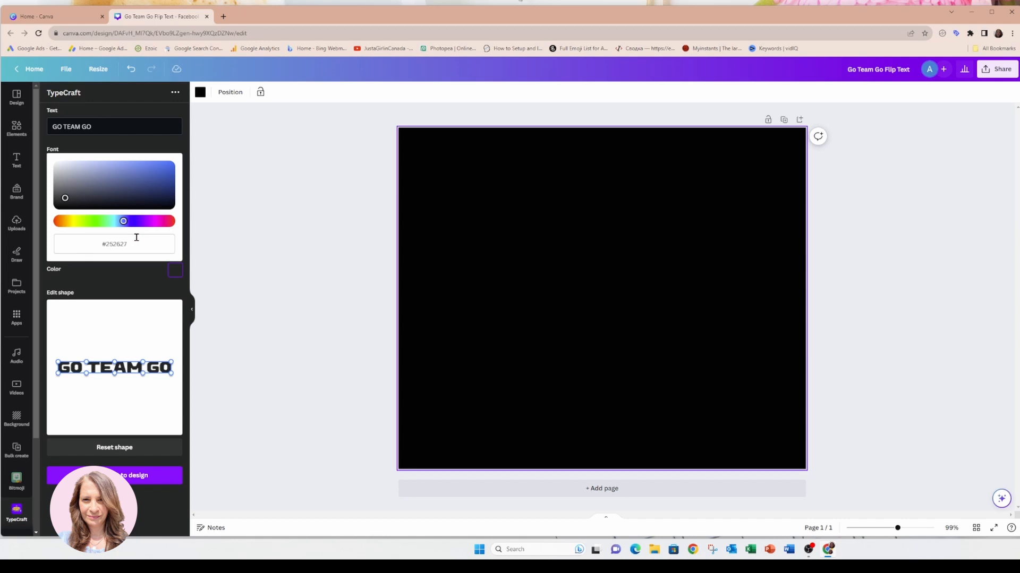
mouse_move(134, 232)
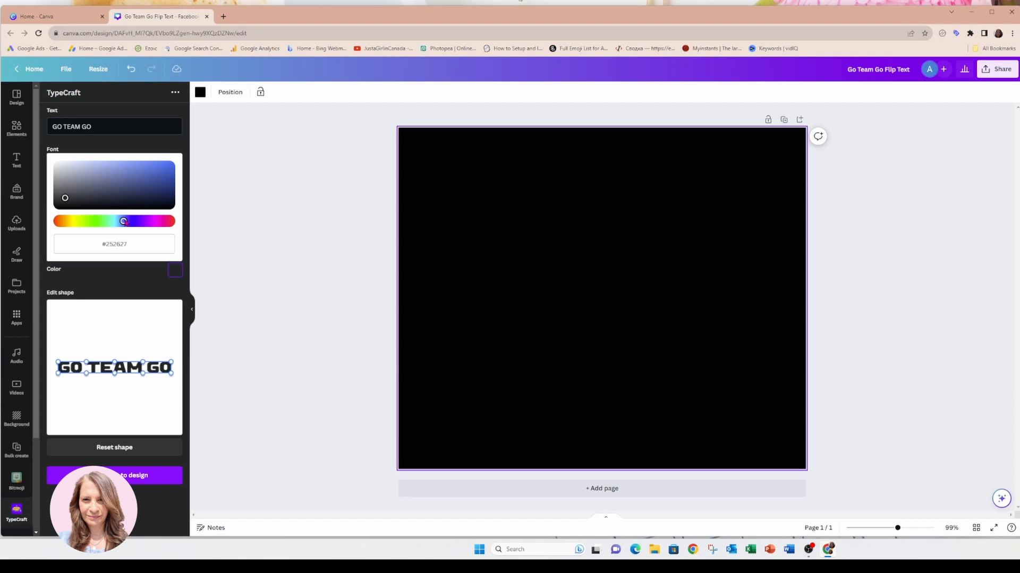
mouse_move(96, 231)
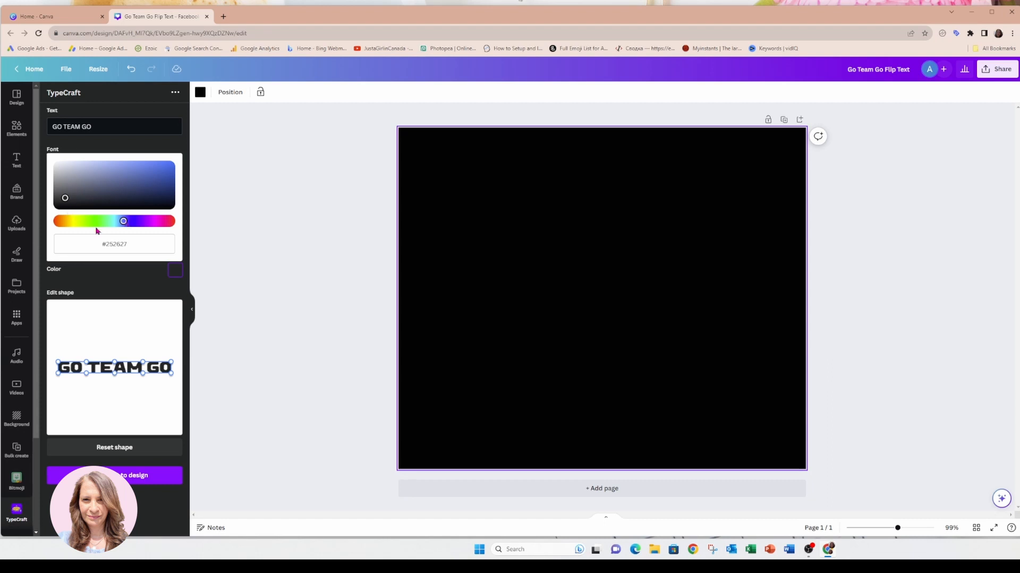
left_click_drag(123, 221, 84, 221)
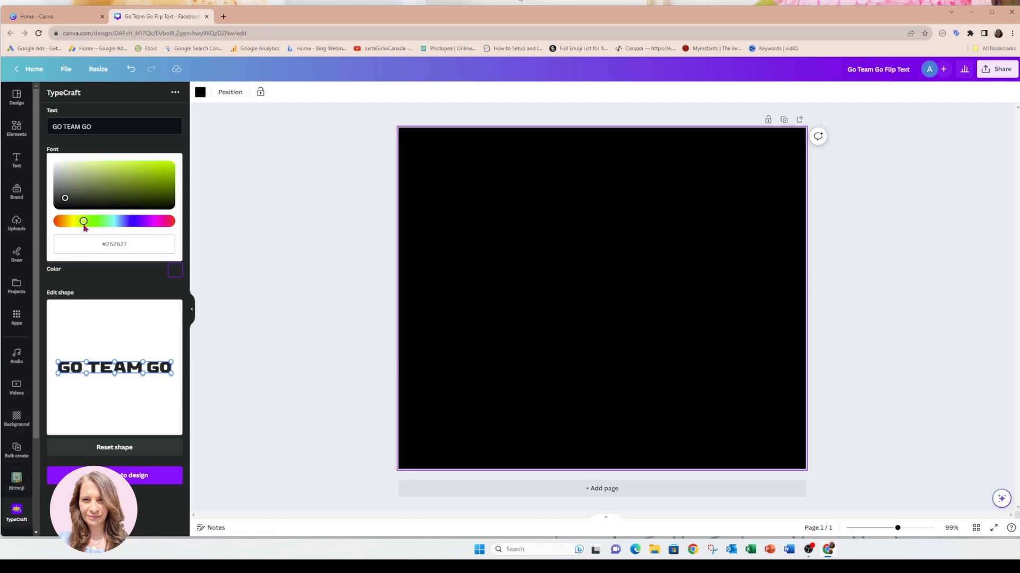
left_click_drag(84, 221, 73, 220)
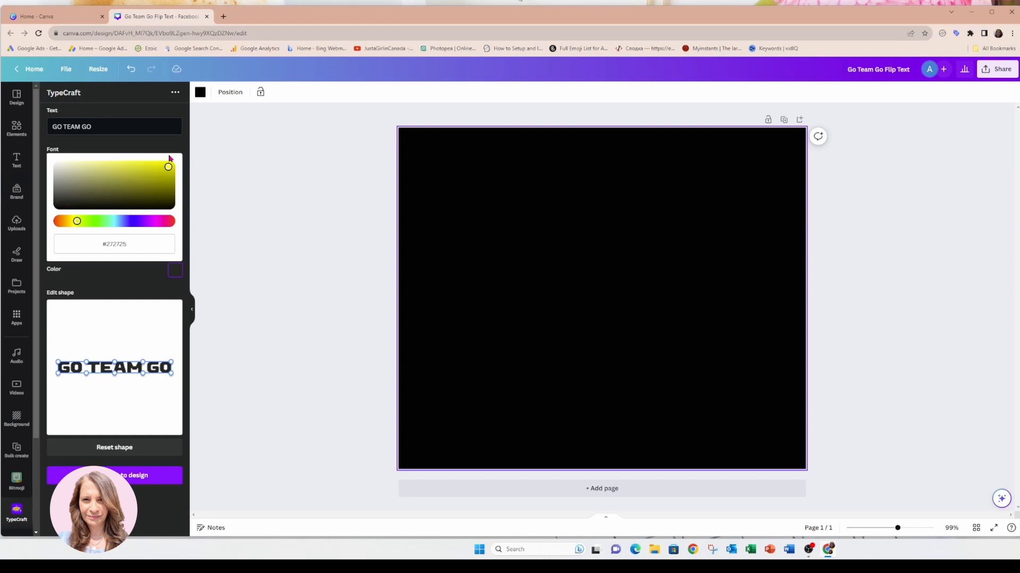
left_click(168, 167)
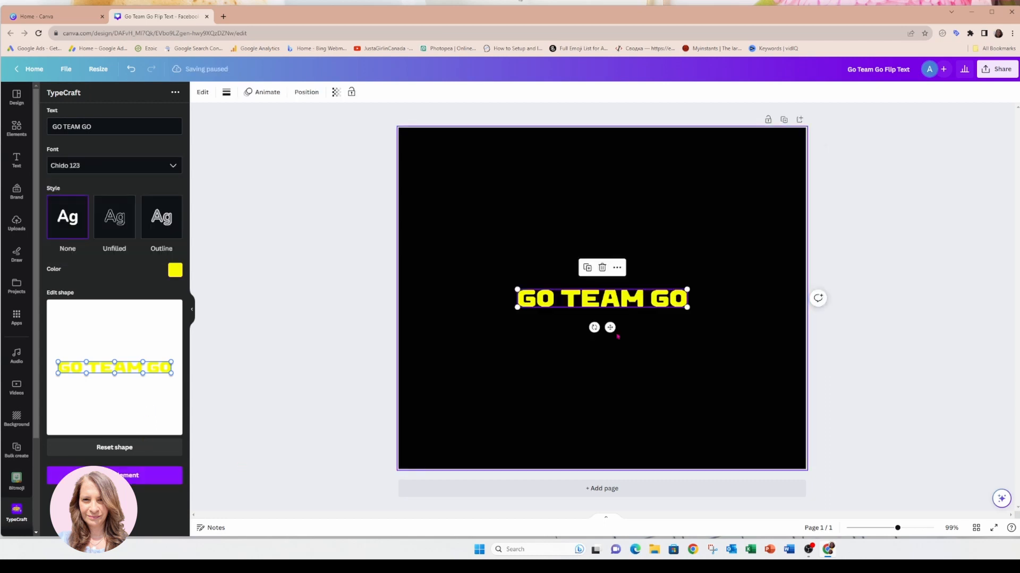
Move the yellow GO TEAM GO text to the top centre and bring up its font list.
left_click_drag(600, 298, 590, 199)
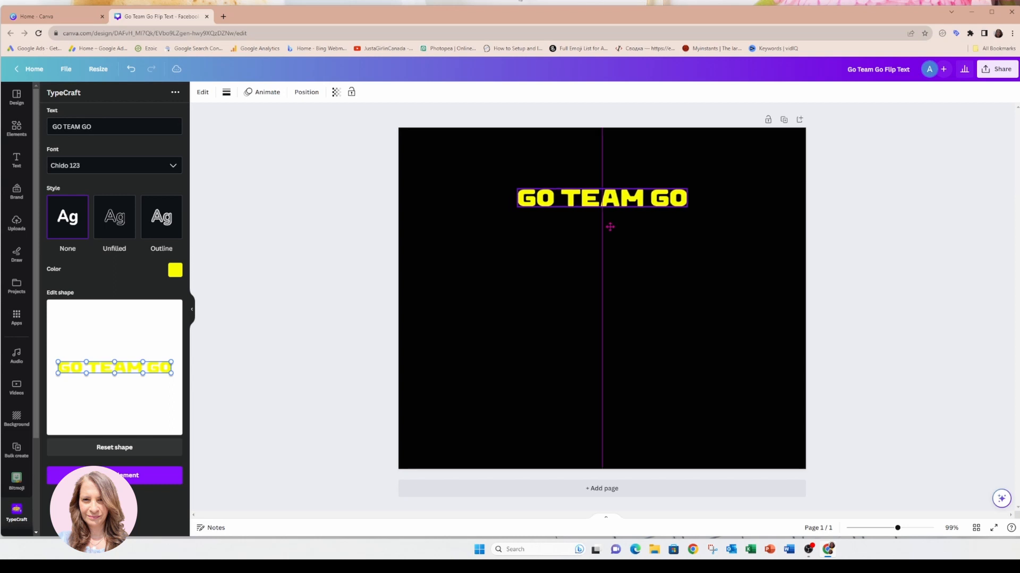
left_click(600, 197)
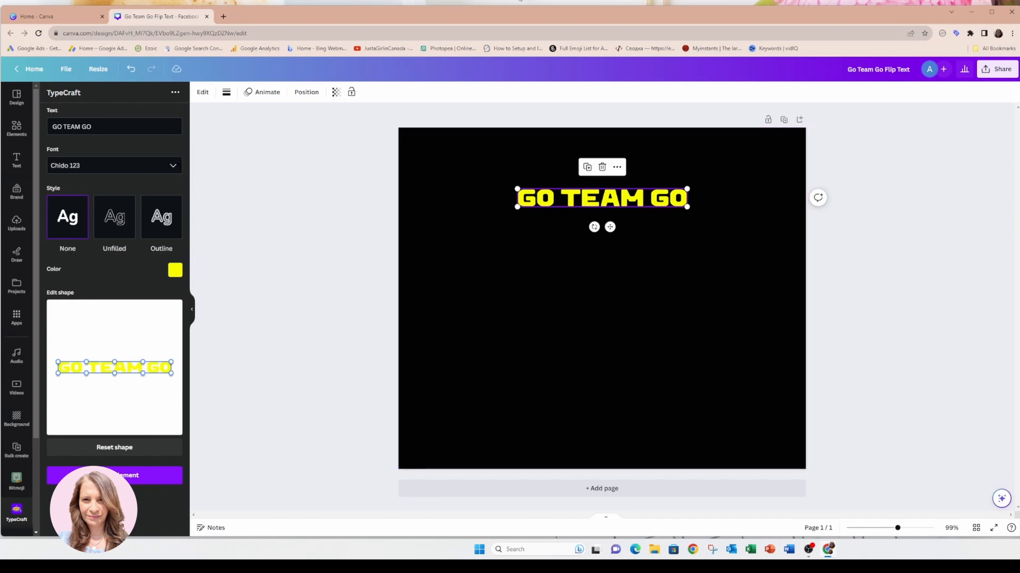
left_click(114, 165)
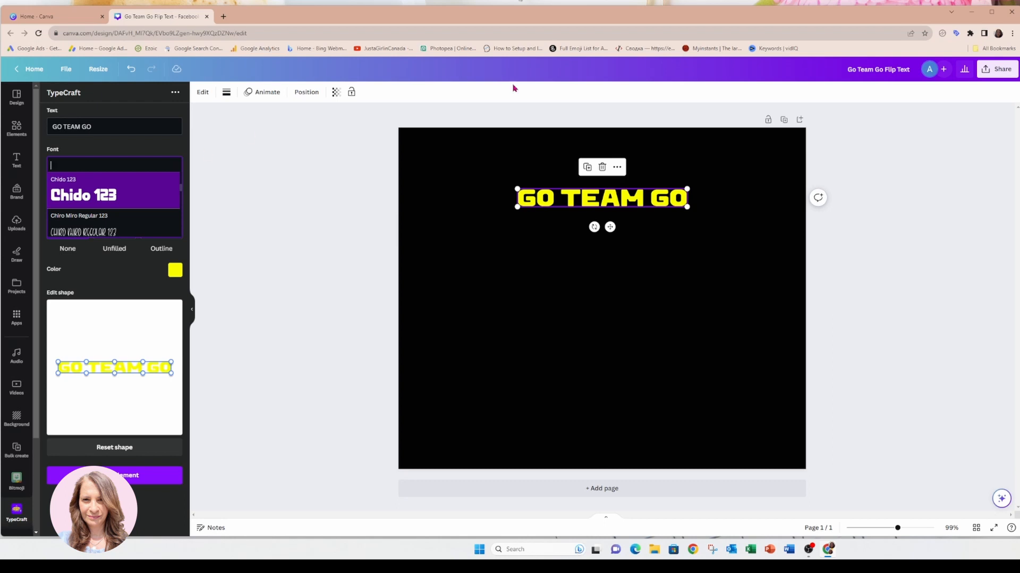
Search the font list to replace Chido 123 with Anton Regular.
left_click(64, 188)
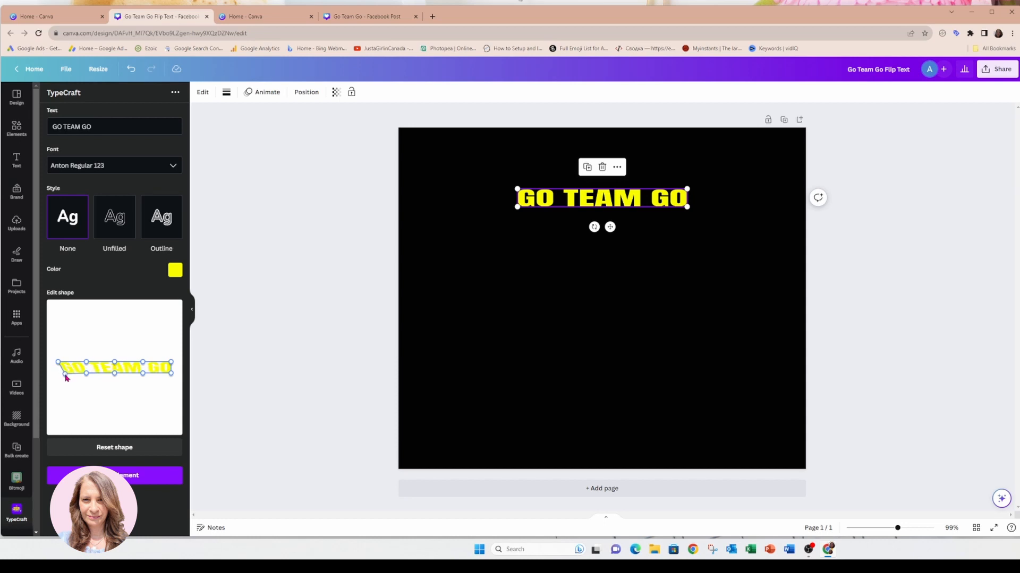
mouse_move(172, 378)
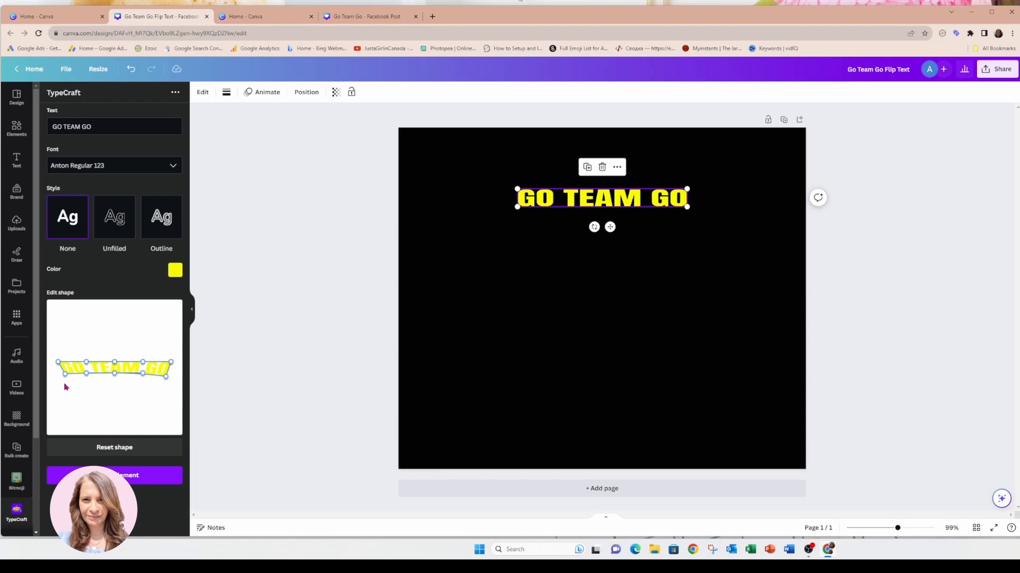
mouse_move(66, 378)
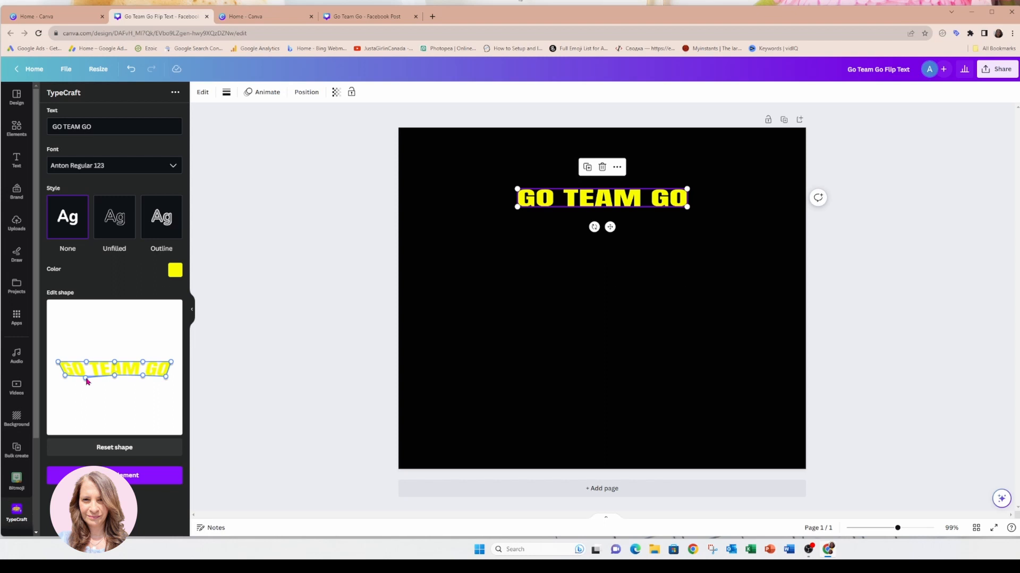
mouse_move(95, 381)
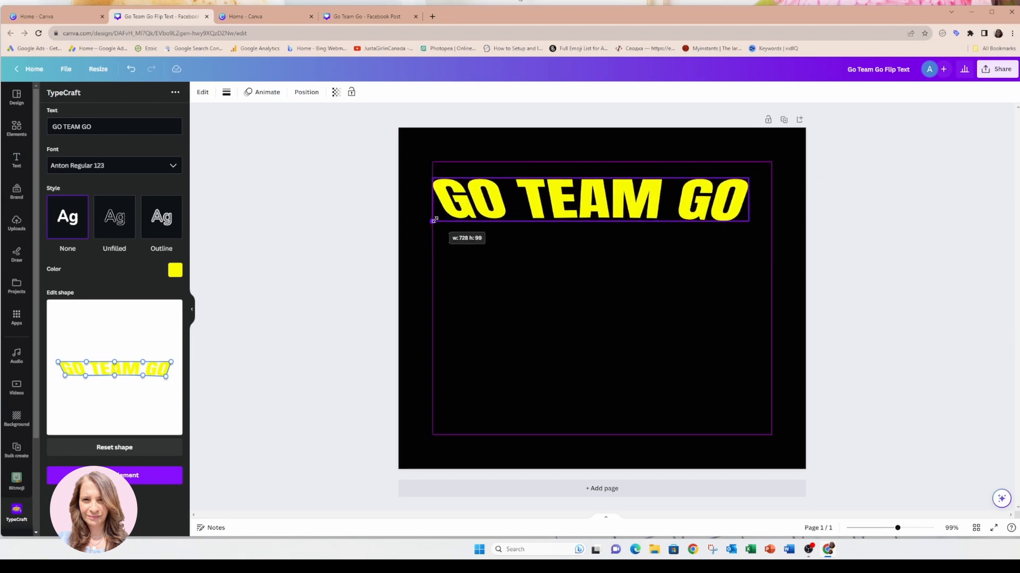
Scale the arched lettering to span most of the page width.
left_click_drag(434, 220, 764, 177)
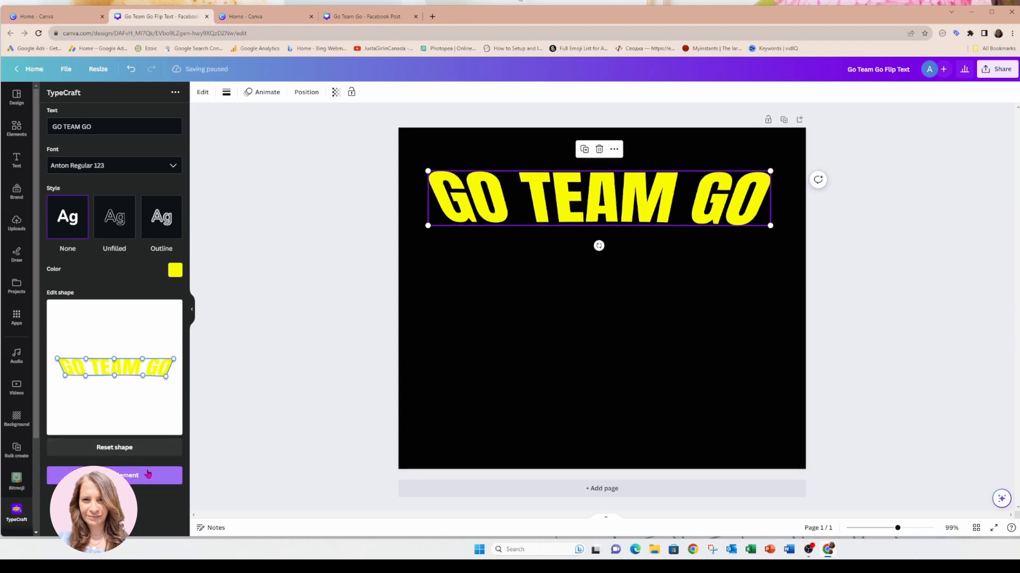
mouse_move(583, 149)
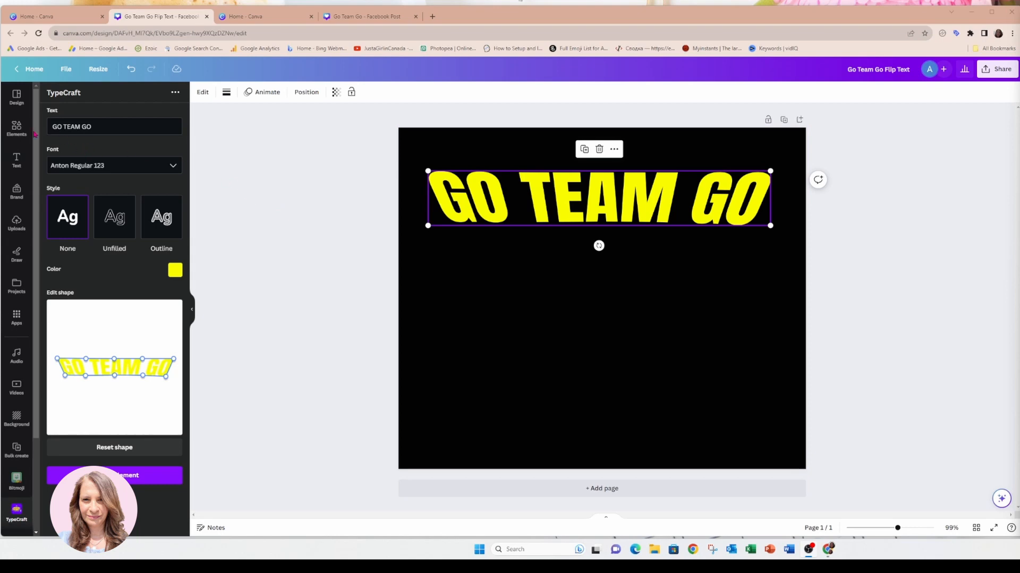
left_click(16, 128)
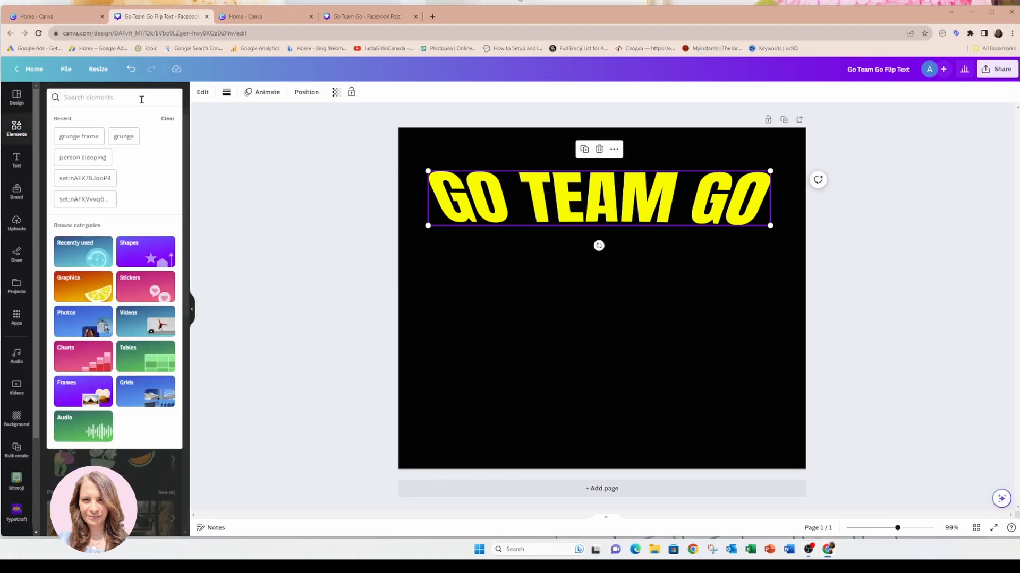
Add a 'black border' fade graphic, flipped vertically, over the bottom of the letters.
type("BLACK BO")
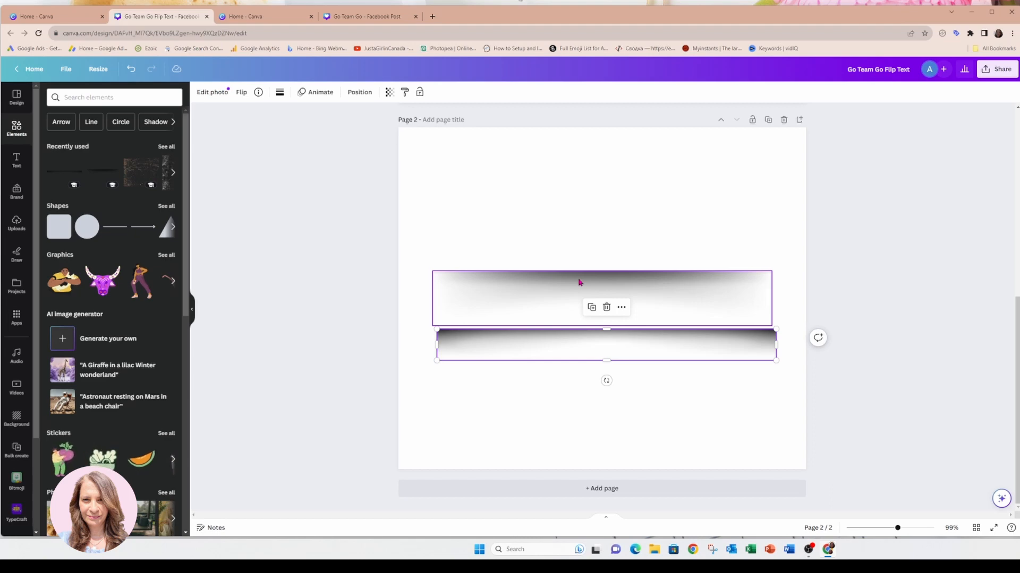
left_click(602, 298)
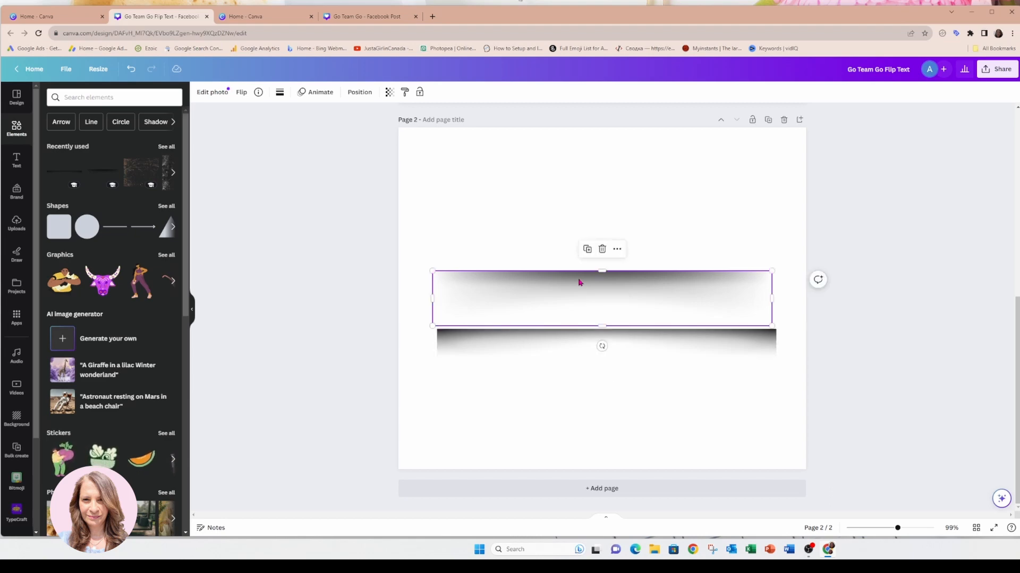
scroll("down", 3)
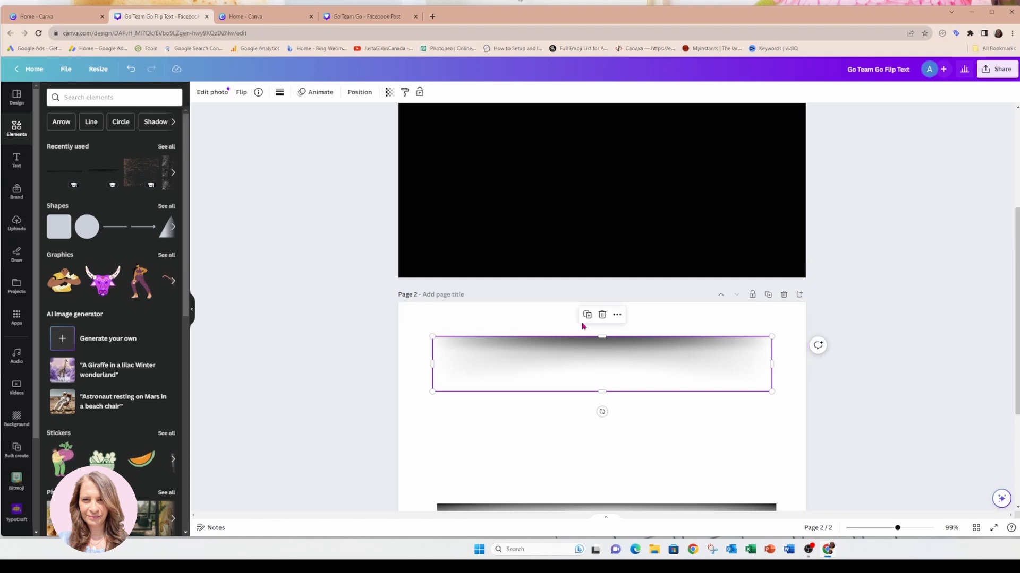
left_click(241, 92)
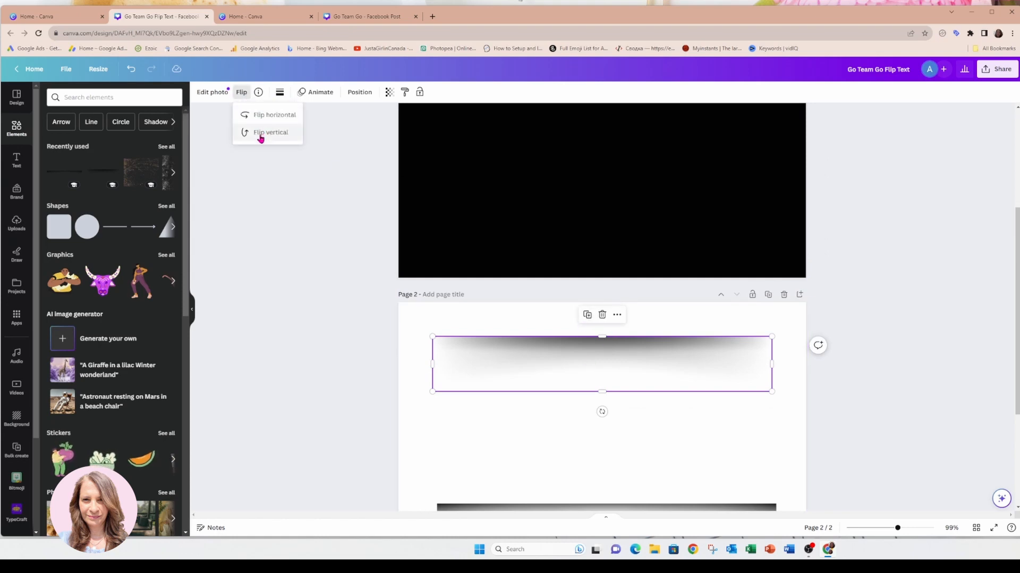
left_click(270, 132)
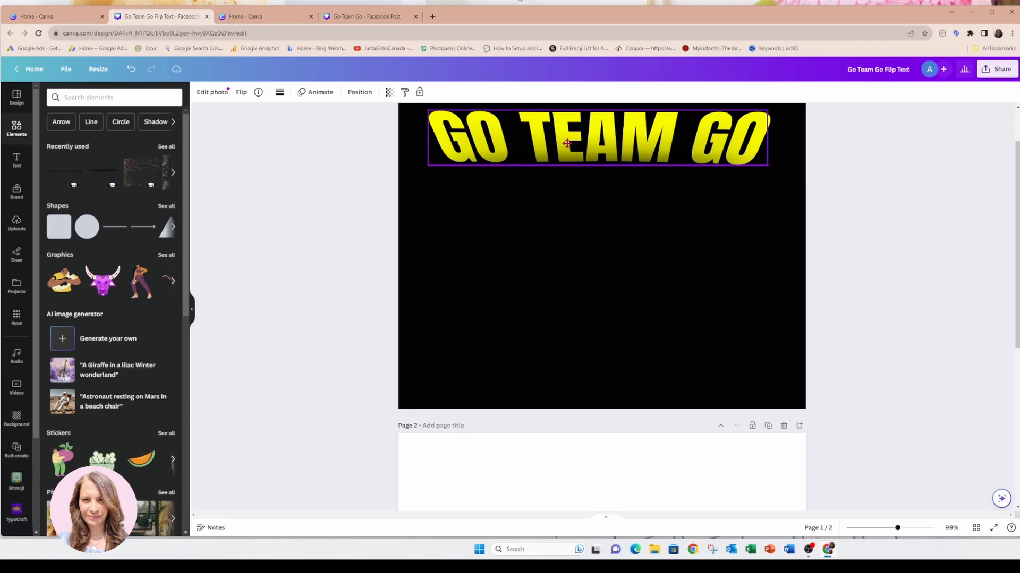
left_click(597, 136)
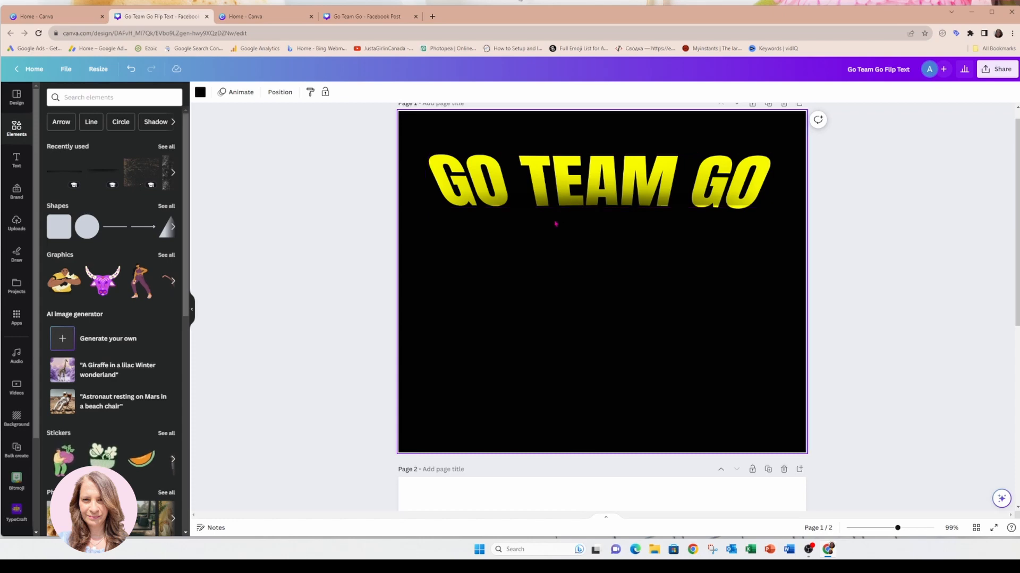
Place another black shadow graphic and widen it across the text base.
left_click(598, 182)
type("BLACK BORDER SHADOW")
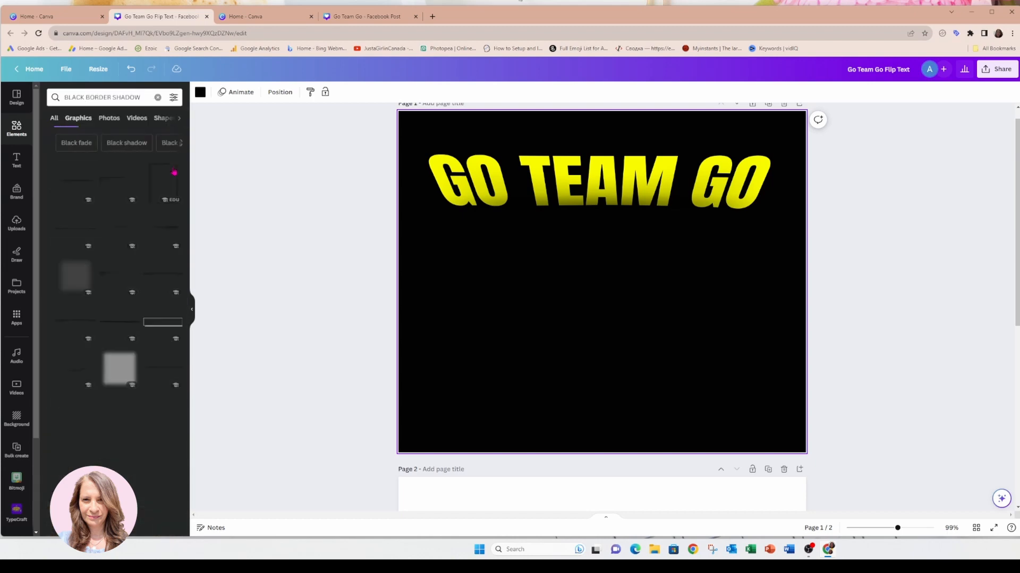
scroll("down", 3)
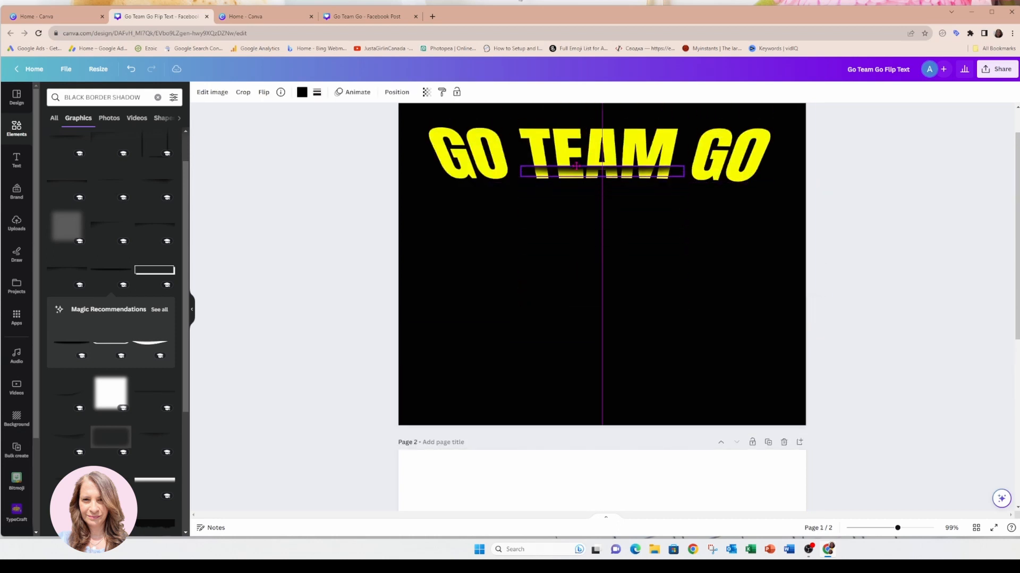
left_click(264, 92)
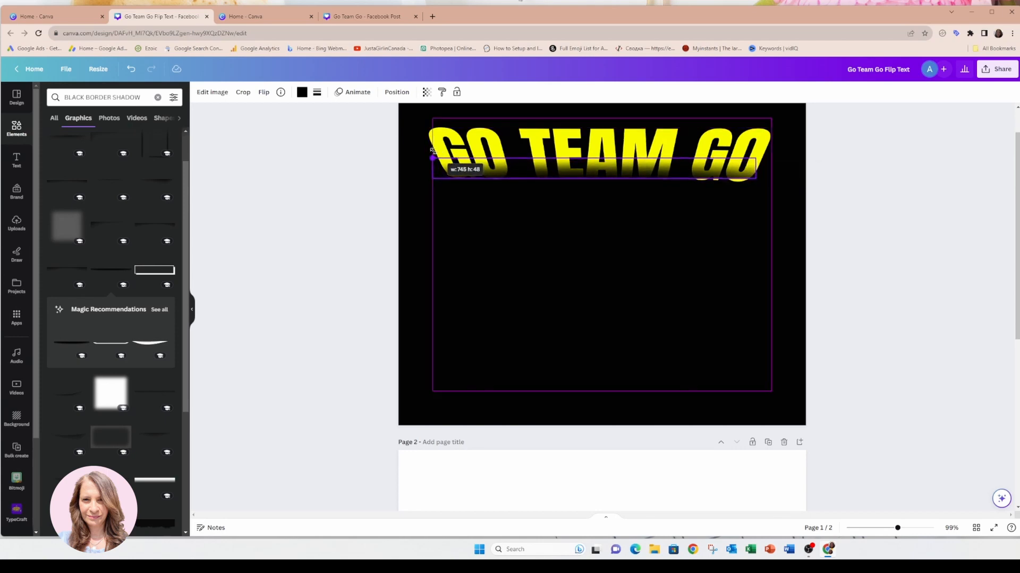
left_click(591, 156)
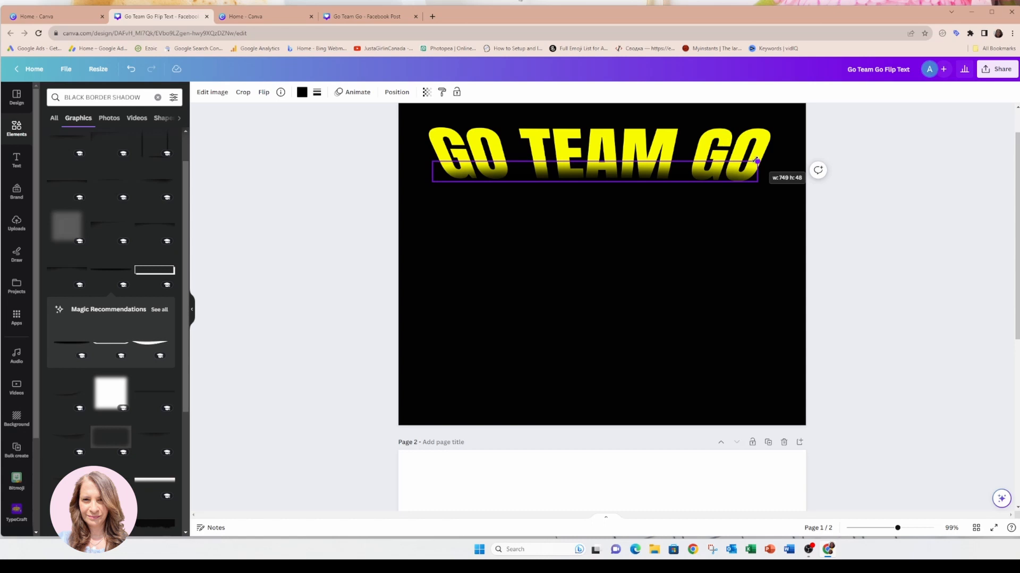
left_click(634, 267)
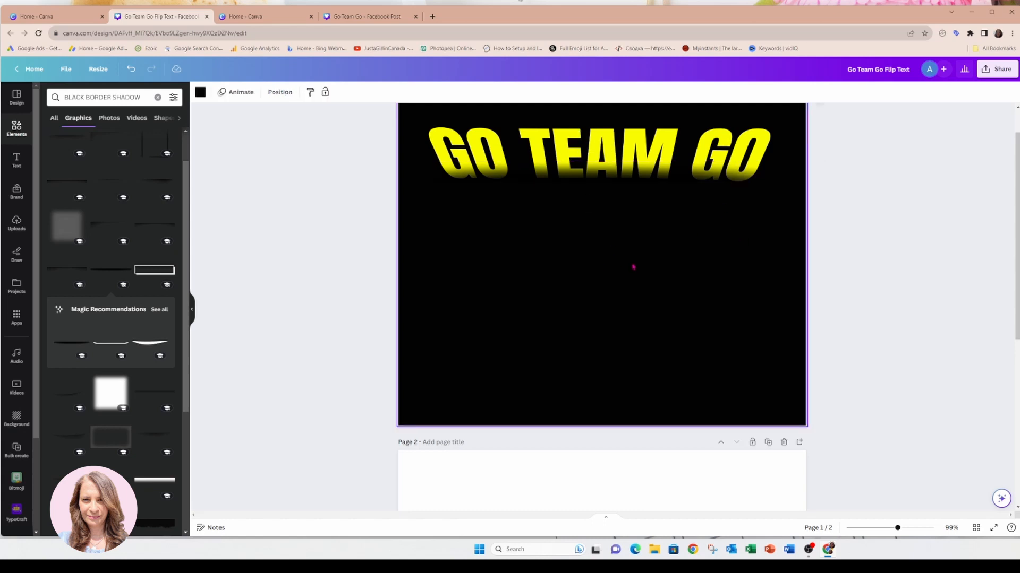
Review the faded lettering and delete the empty Page 2.
left_click(599, 156)
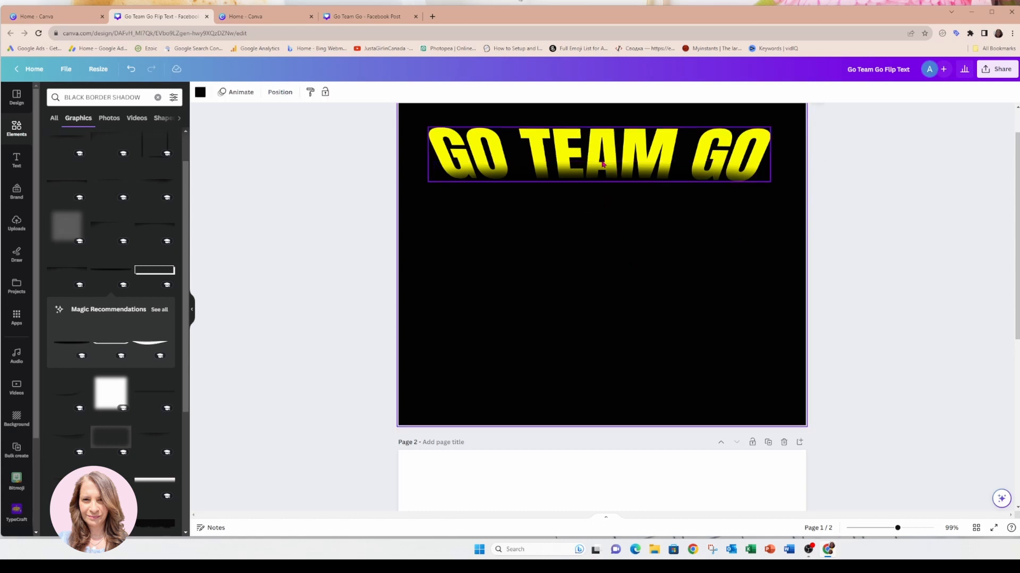
left_click(599, 156)
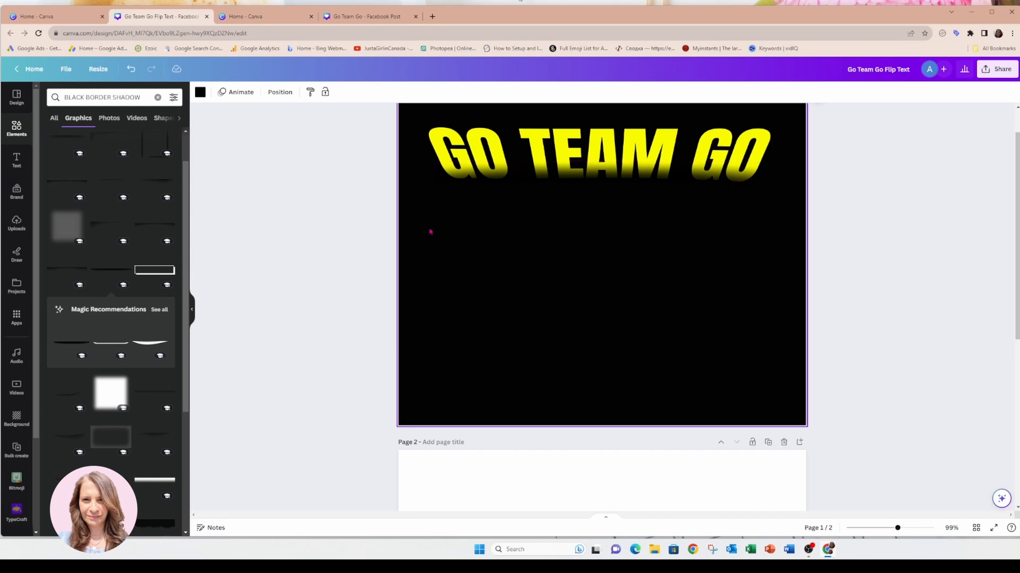
mouse_move(765, 439)
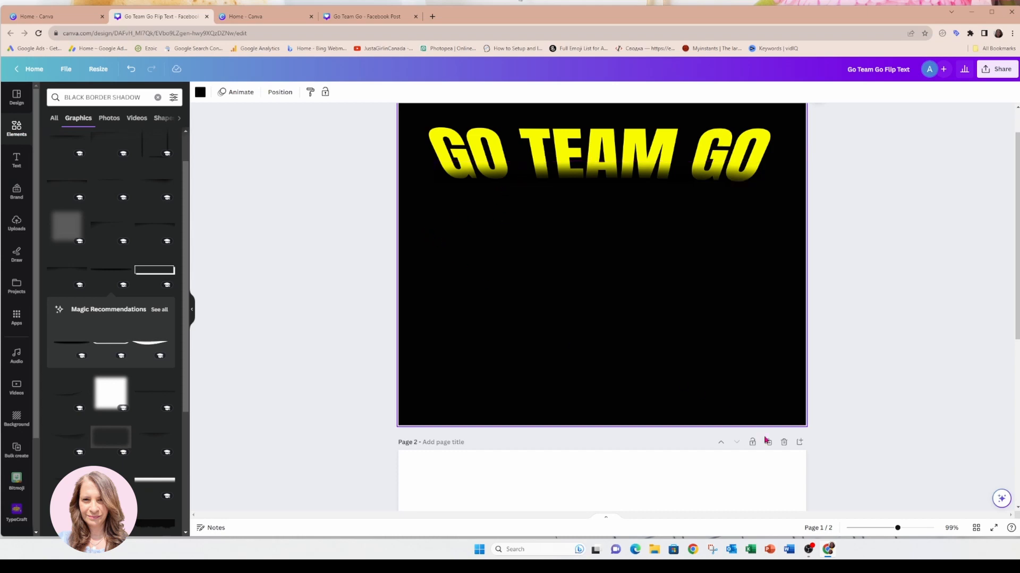
mouse_move(783, 443)
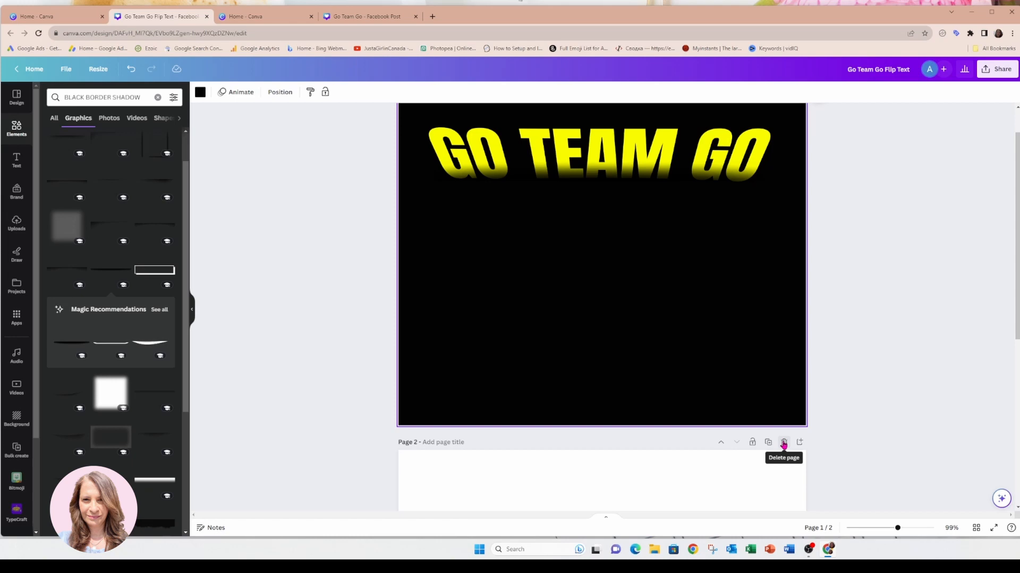
left_click(783, 442)
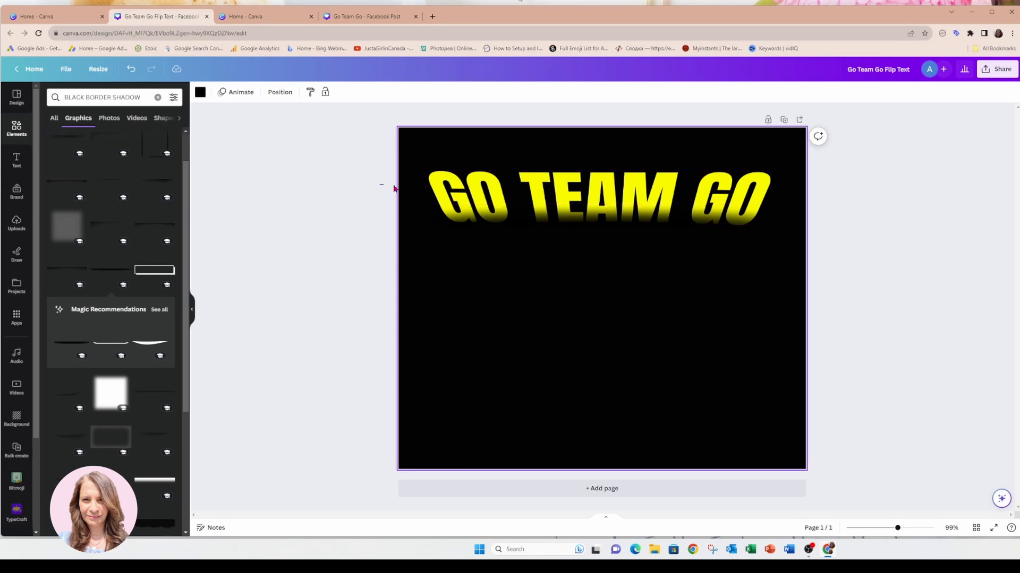
left_click(595, 199)
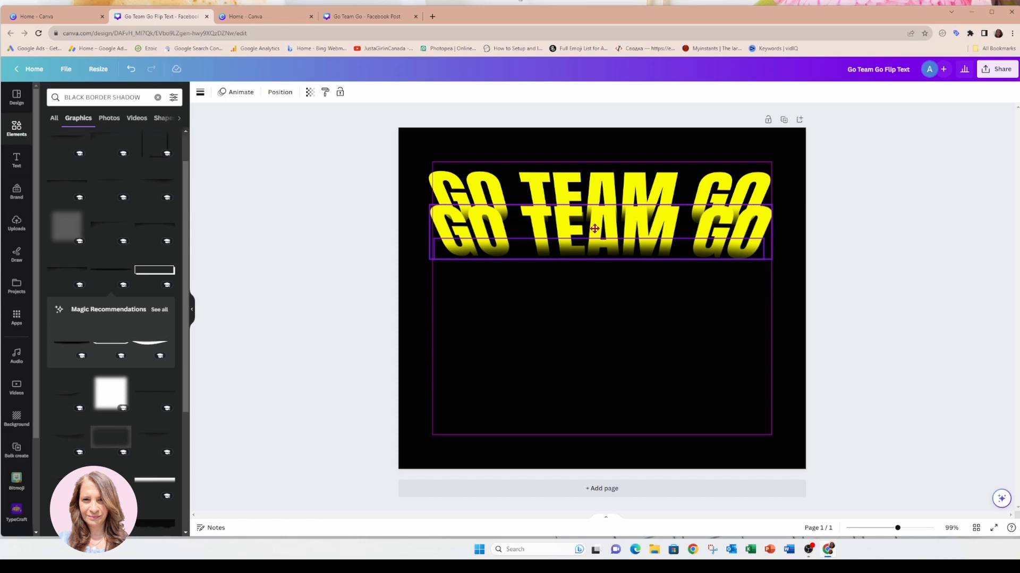
Stack four overlapping GO TEAM GO copies, each shifted slightly lower.
left_click(599, 228)
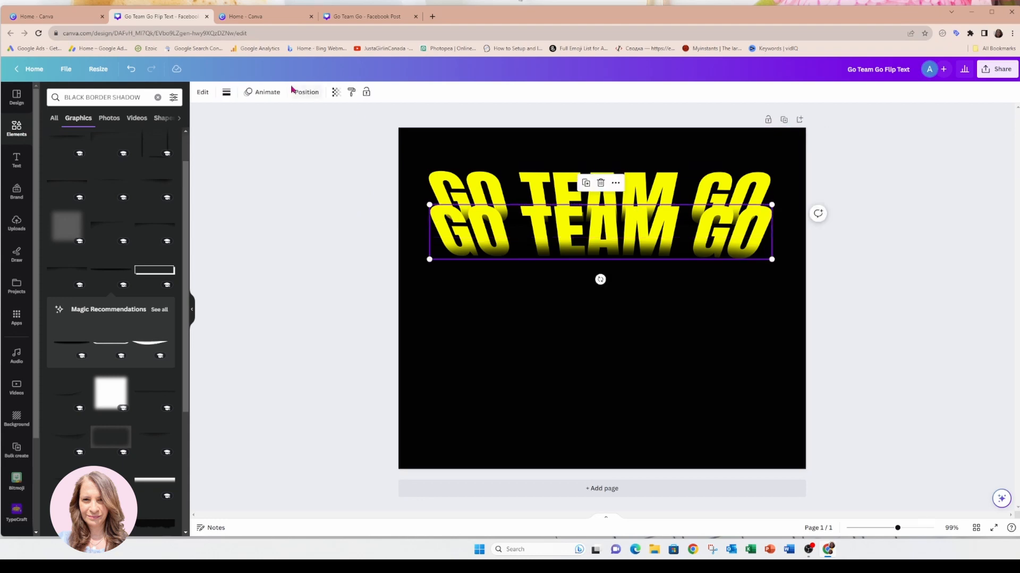
left_click(16, 513)
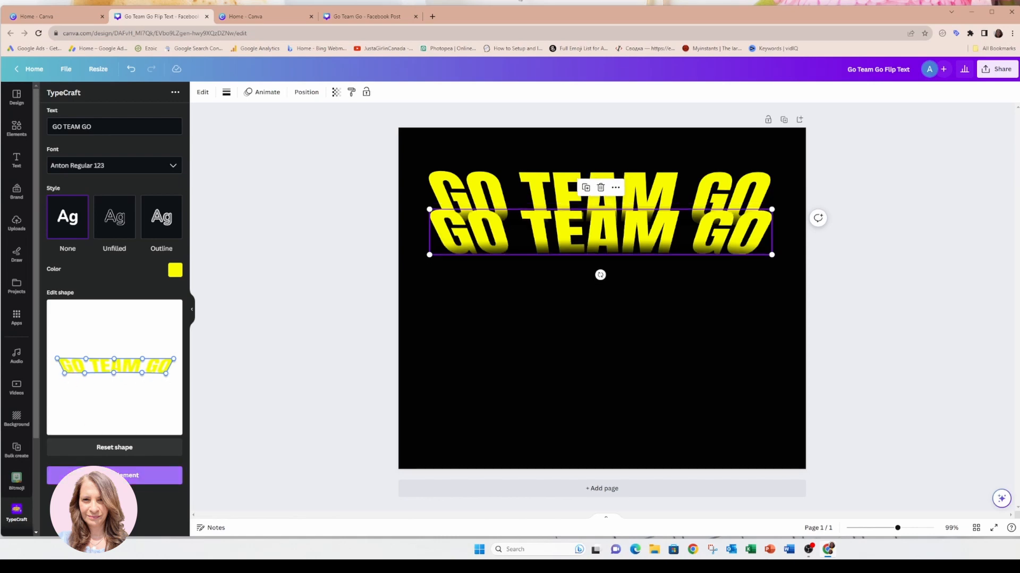
mouse_move(585, 188)
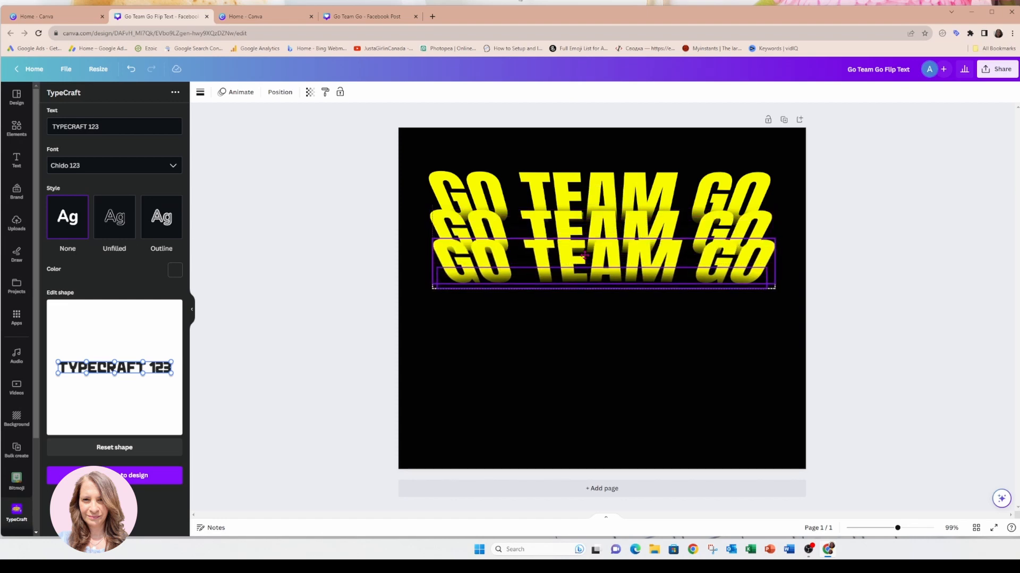
left_click(602, 260)
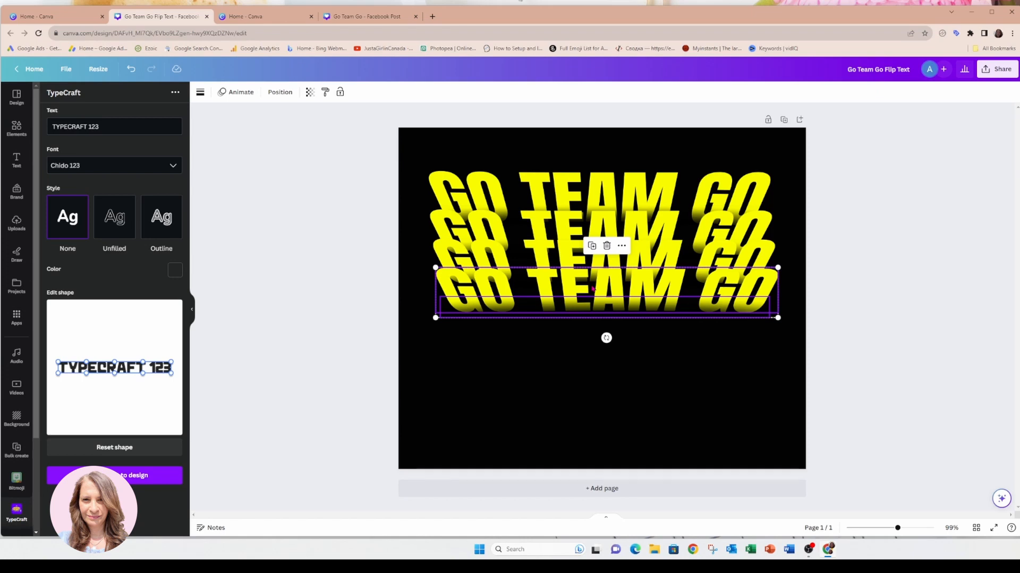
left_click(350, 238)
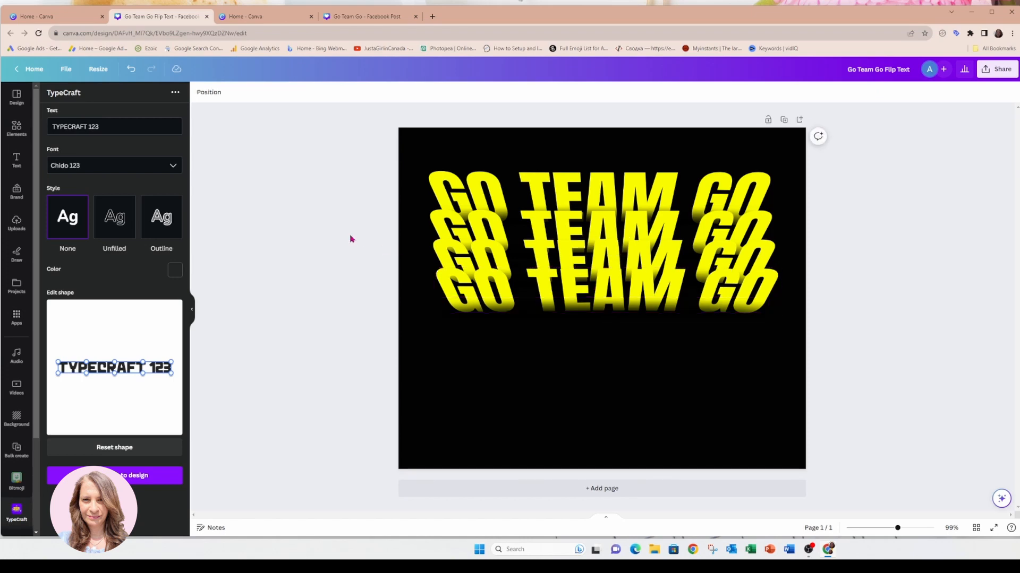
mouse_move(345, 240)
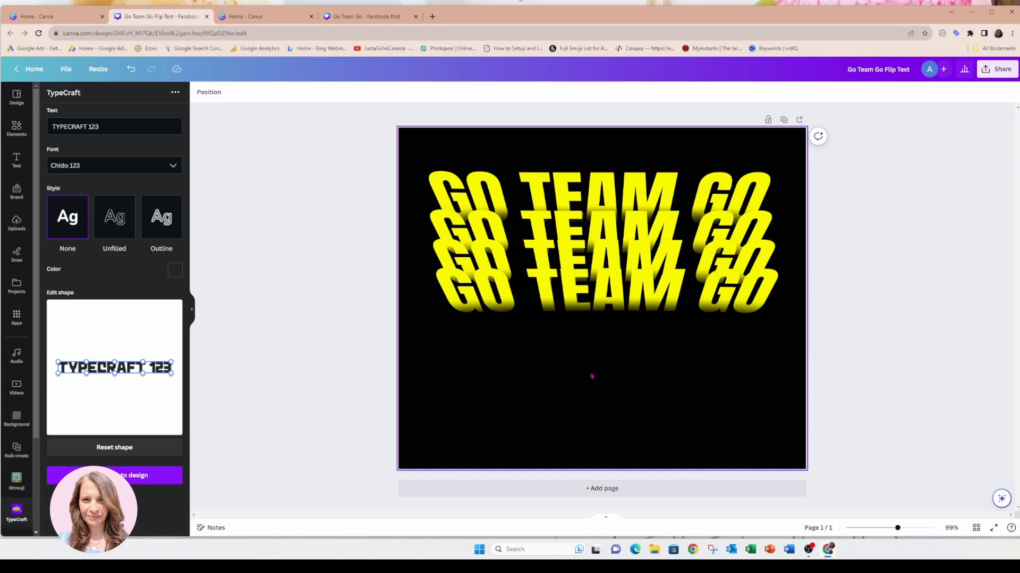
Download the four-line stack as a PNG and re-add the image to the page.
left_click(1002, 69)
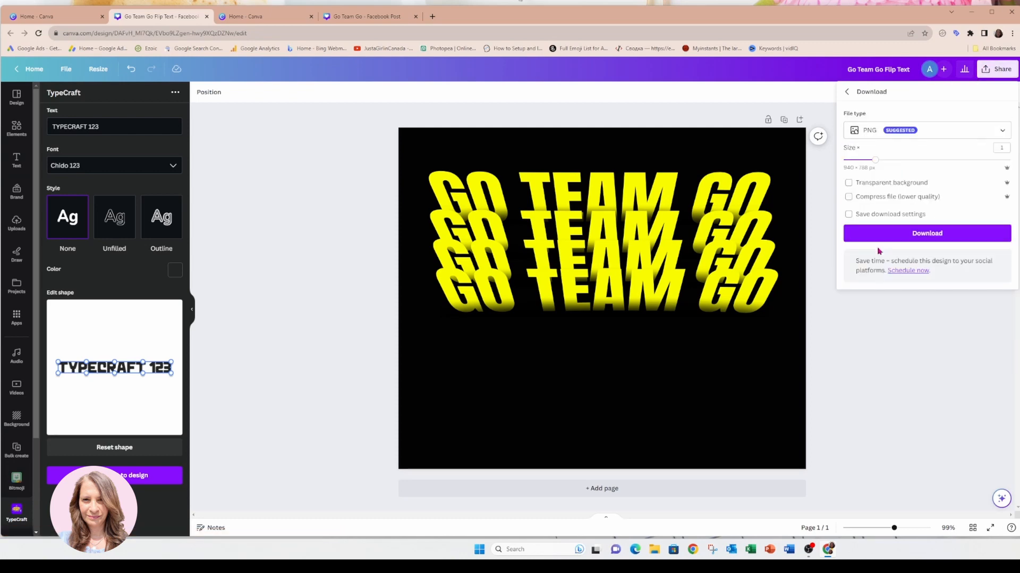
left_click(926, 232)
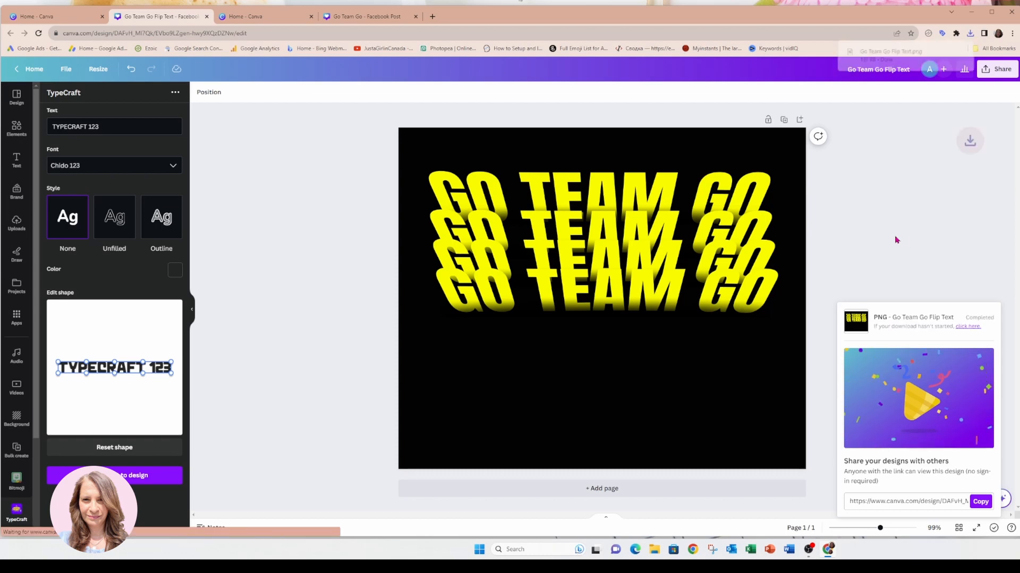
left_click(970, 33)
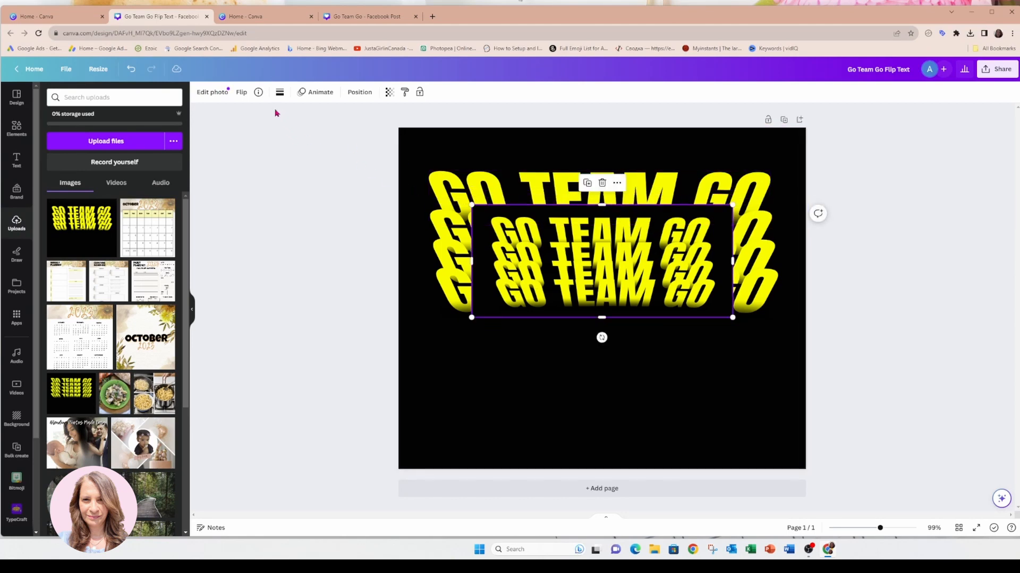
Flip the re-added stacked-text image vertically.
left_click(241, 92)
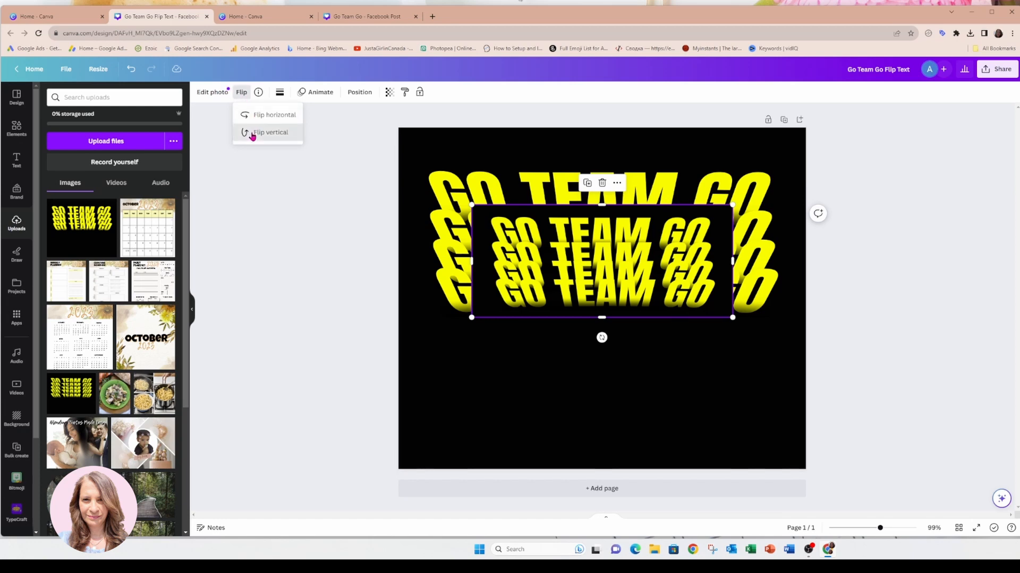
left_click(270, 132)
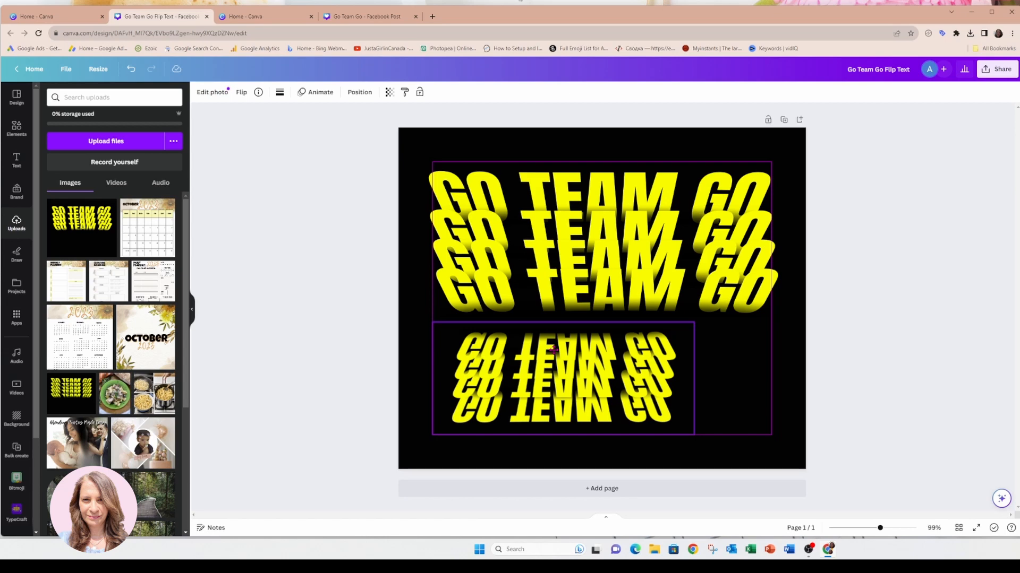
left_click(562, 379)
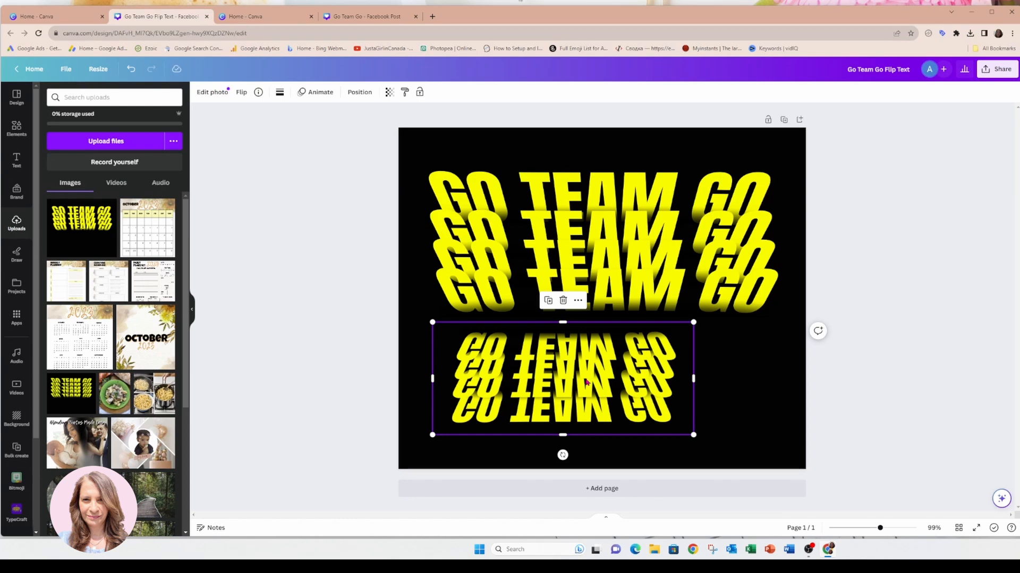
mouse_move(562, 386)
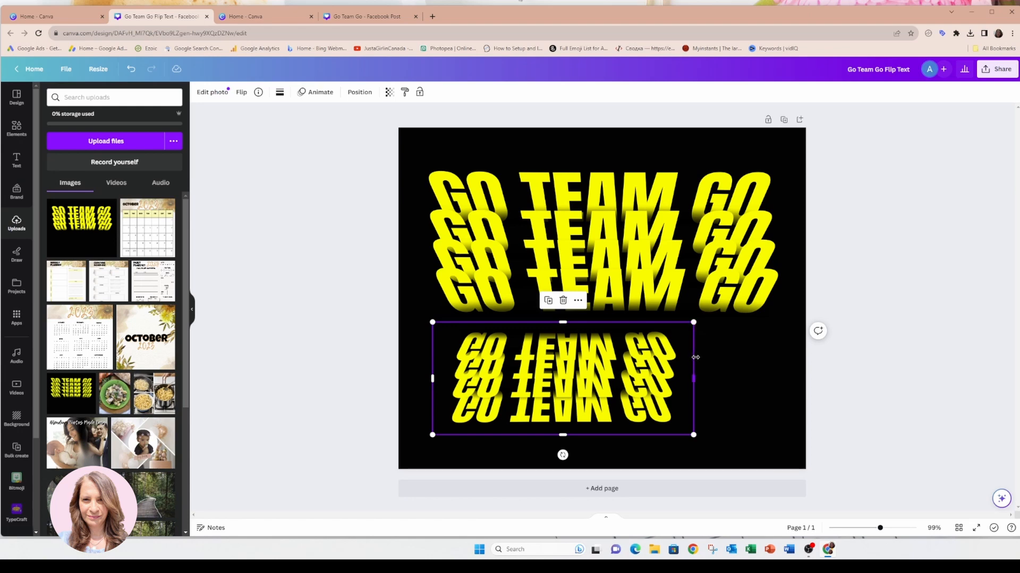
Widen the flipped image, move it under the text, and enlarge it toward the page bottom.
left_click_drag(693, 321, 756, 296)
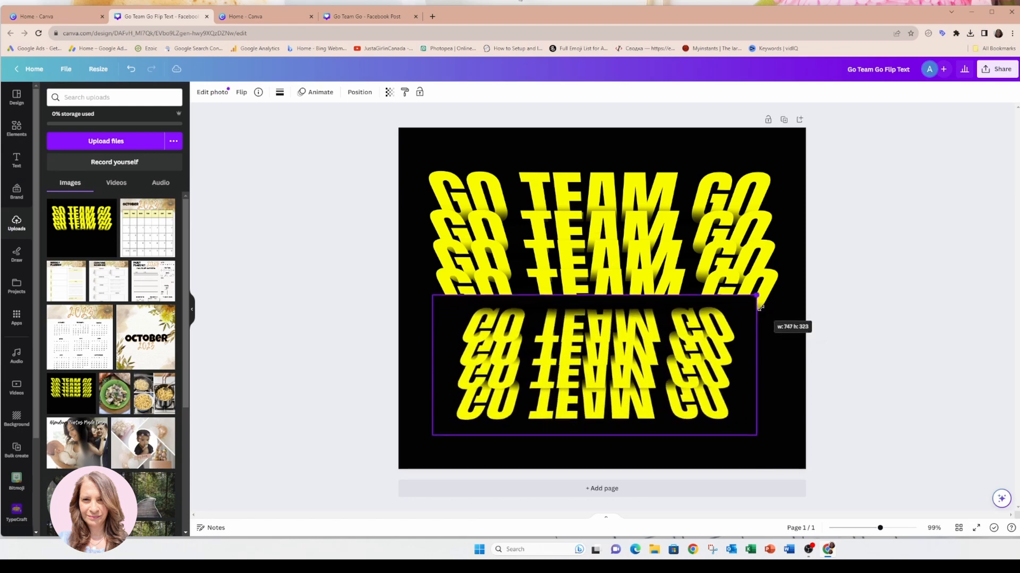
left_click_drag(756, 301, 774, 306)
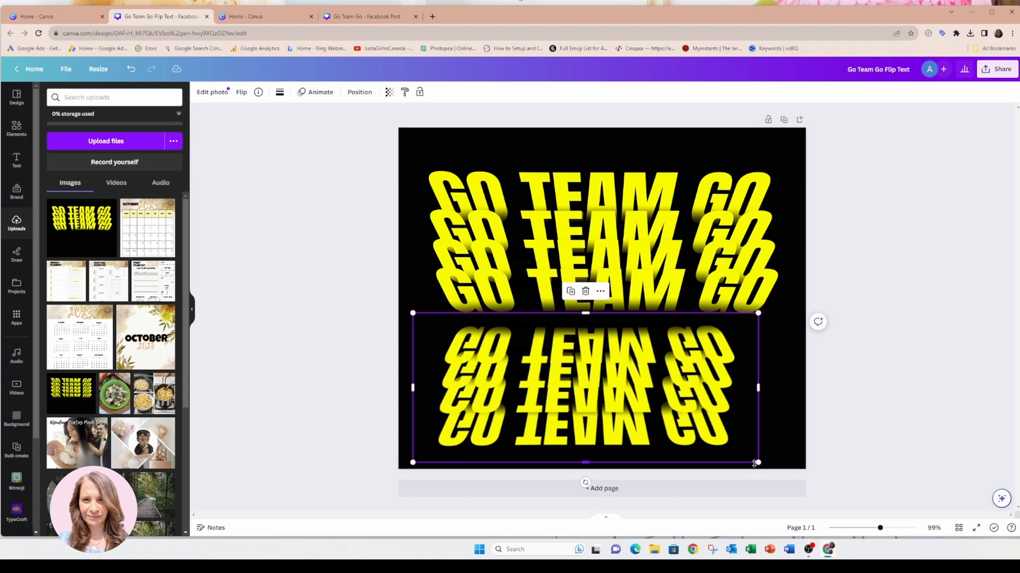
left_click_drag(757, 462, 789, 475)
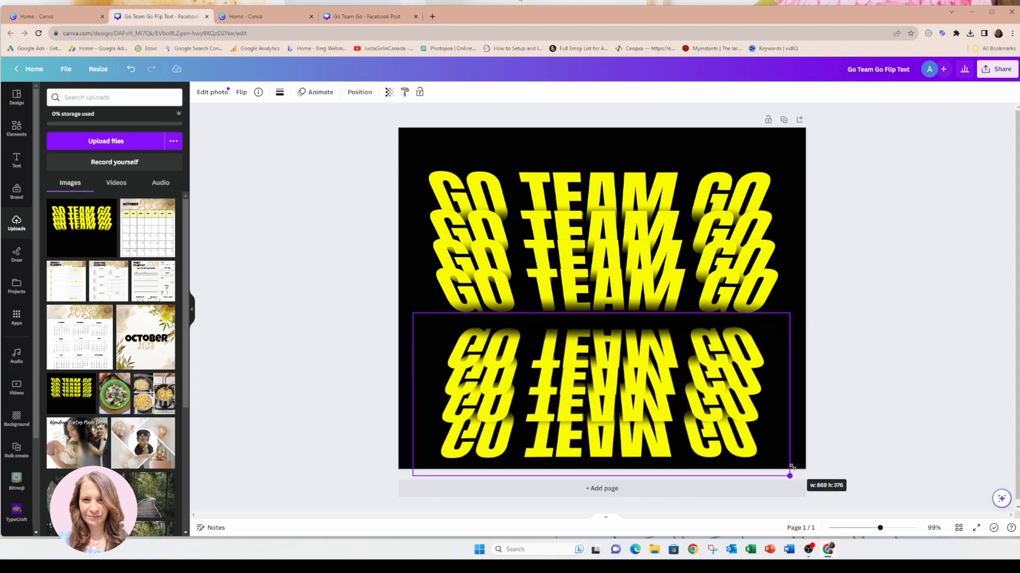
left_click_drag(789, 477, 800, 482)
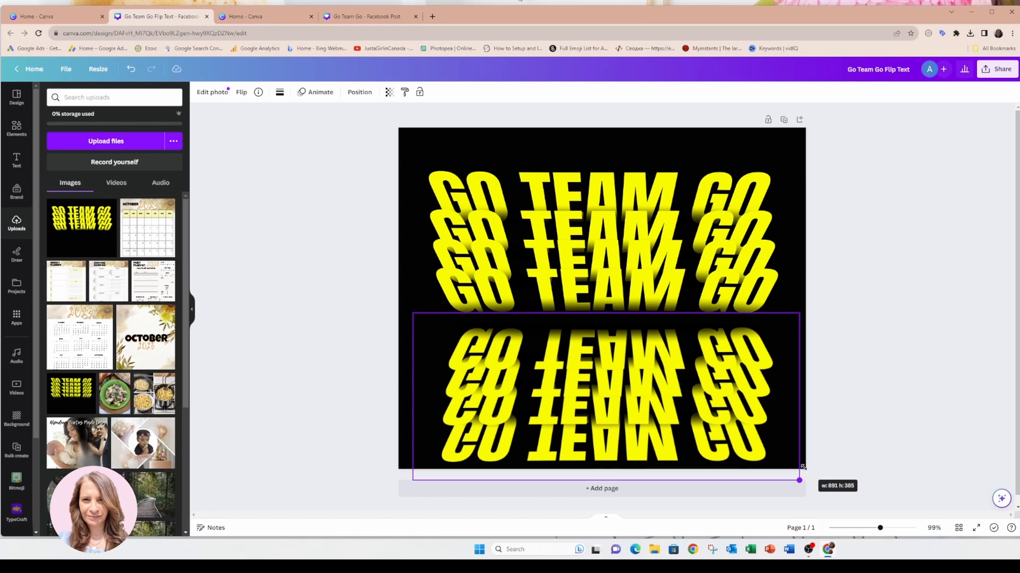
left_click_drag(799, 480, 802, 483)
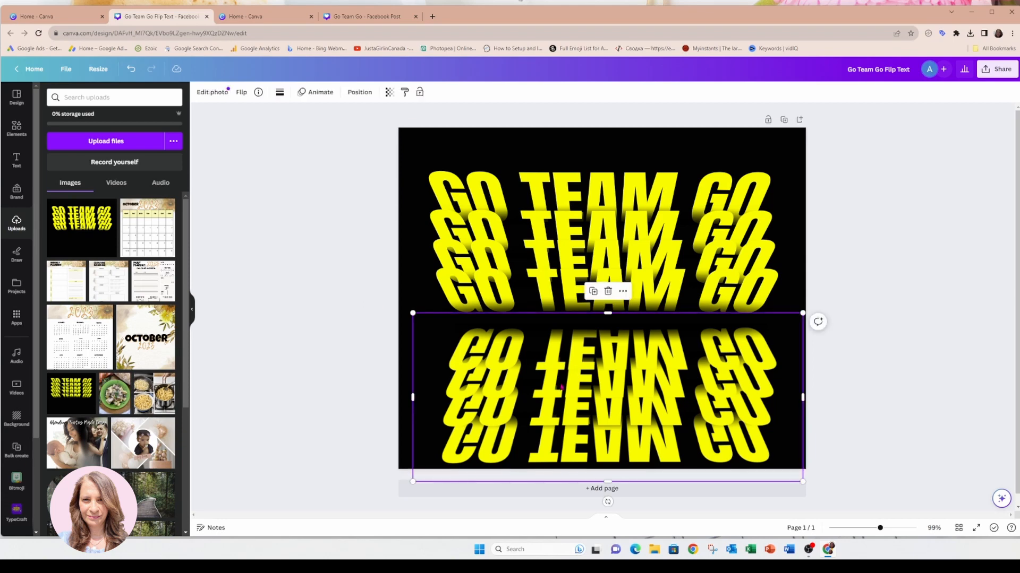
left_click_drag(605, 391, 605, 385)
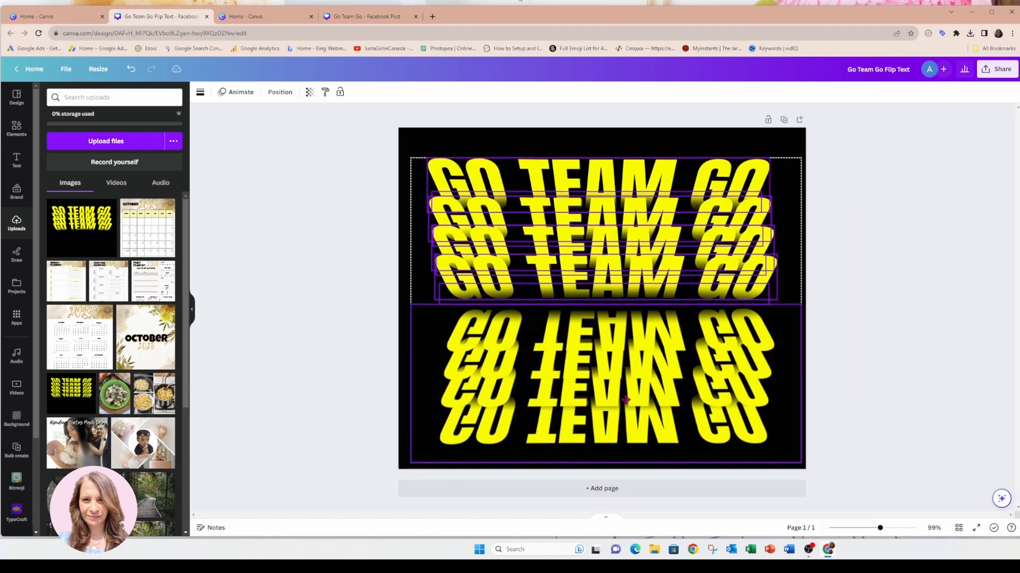
Search Elements for 'grunge texture' graphics and add one over the yellow lettering.
left_click(378, 263)
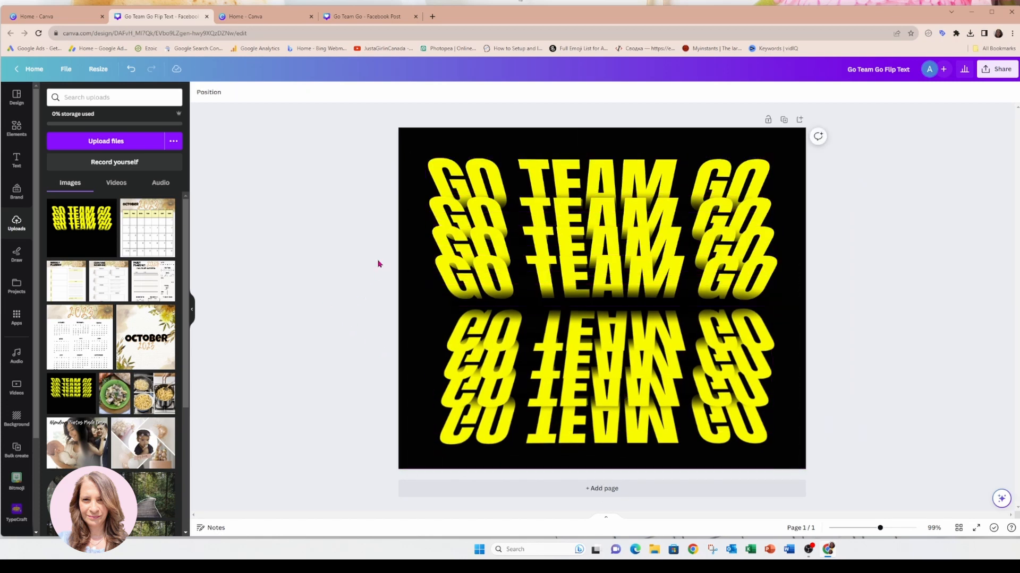
mouse_move(871, 287)
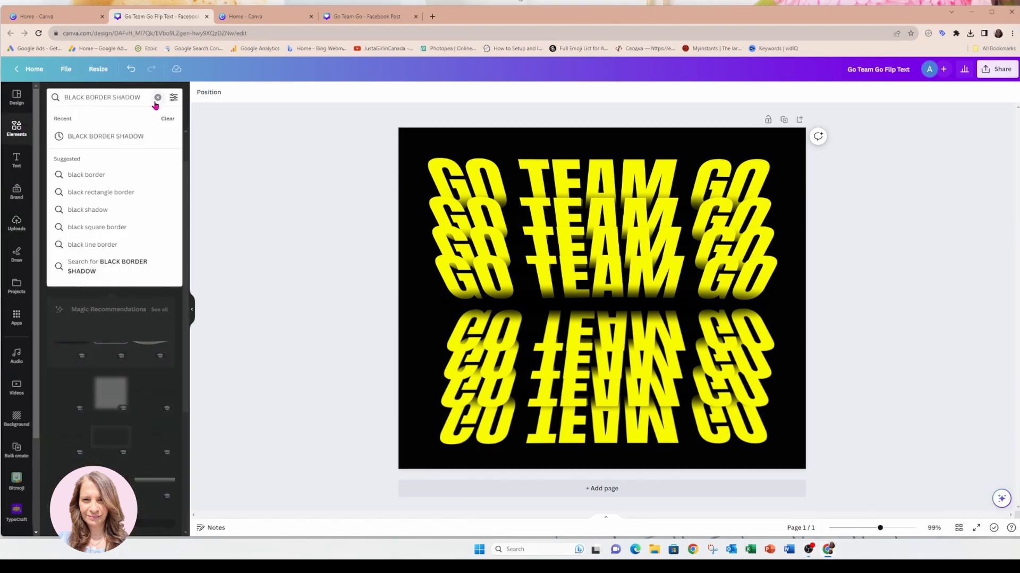
left_click(157, 96)
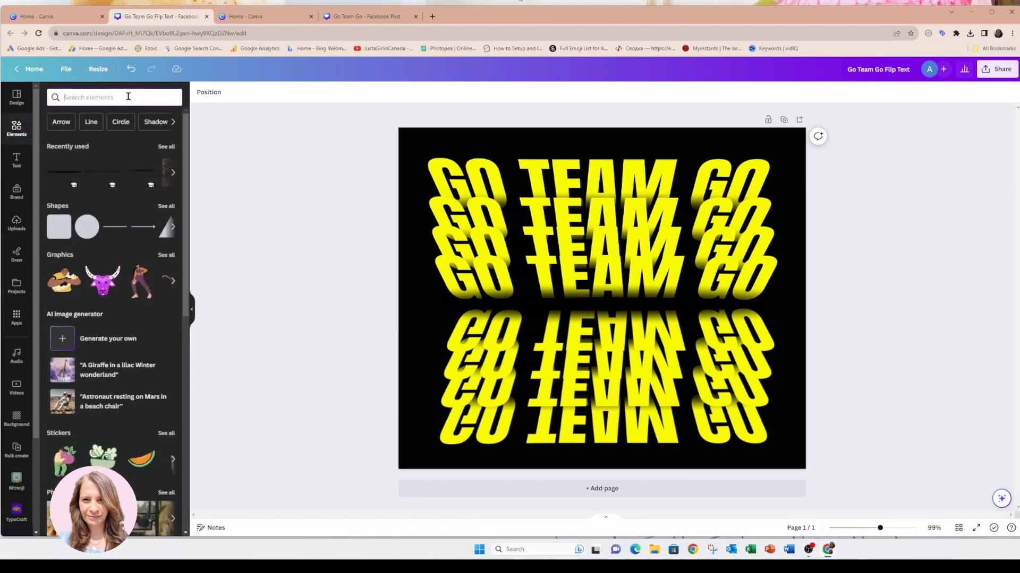
type("GRUNGE TEXTURE")
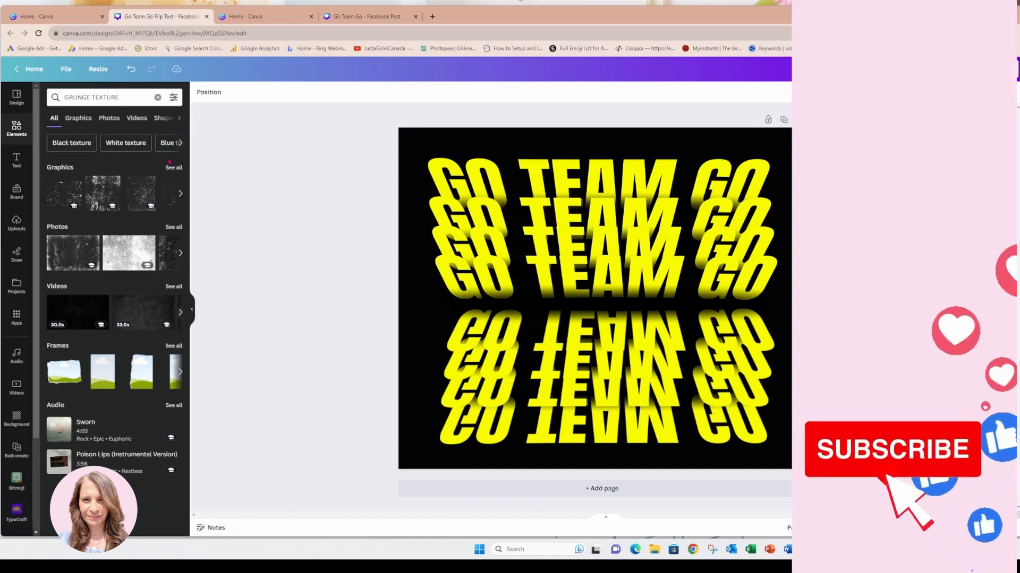
left_click(78, 118)
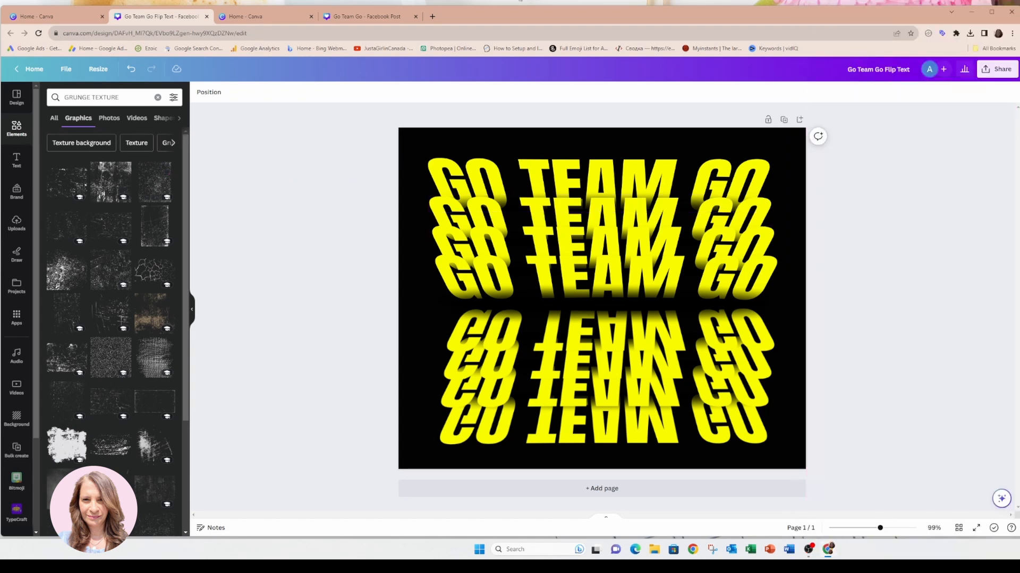
left_click(598, 185)
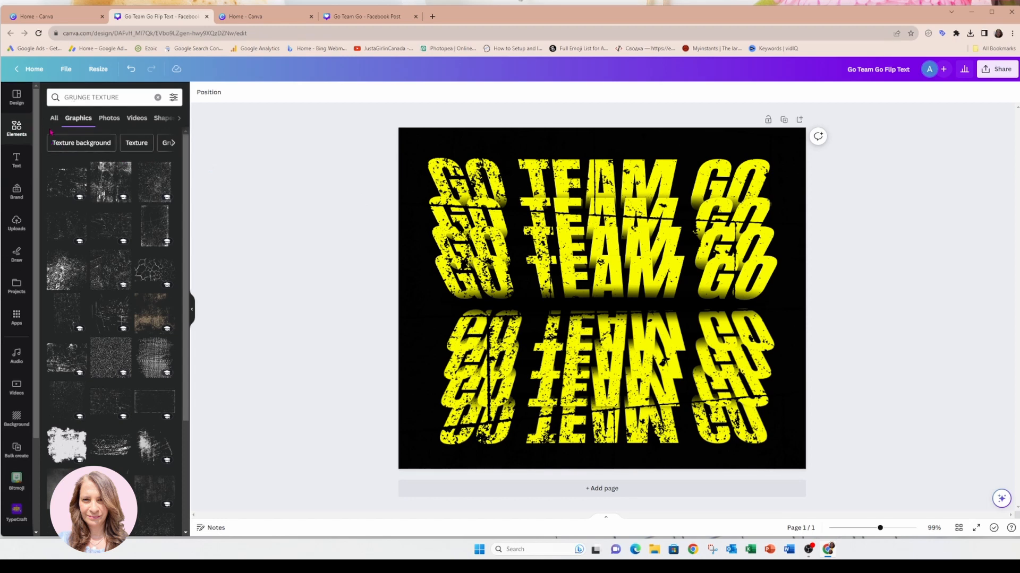
Add a football player photo from Elements and remove its background.
left_click(157, 97)
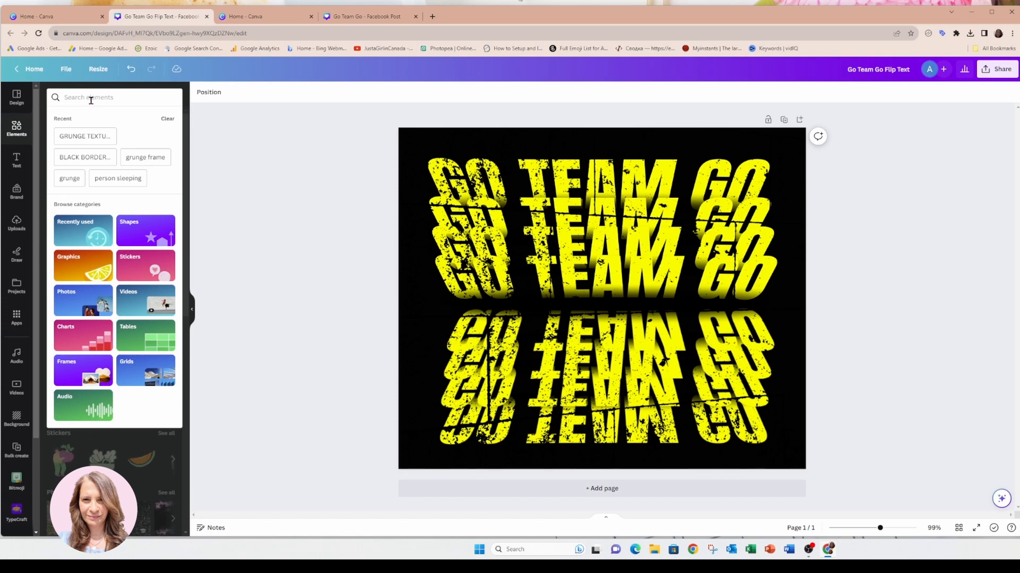
type("FOOTBALL PLAYERS")
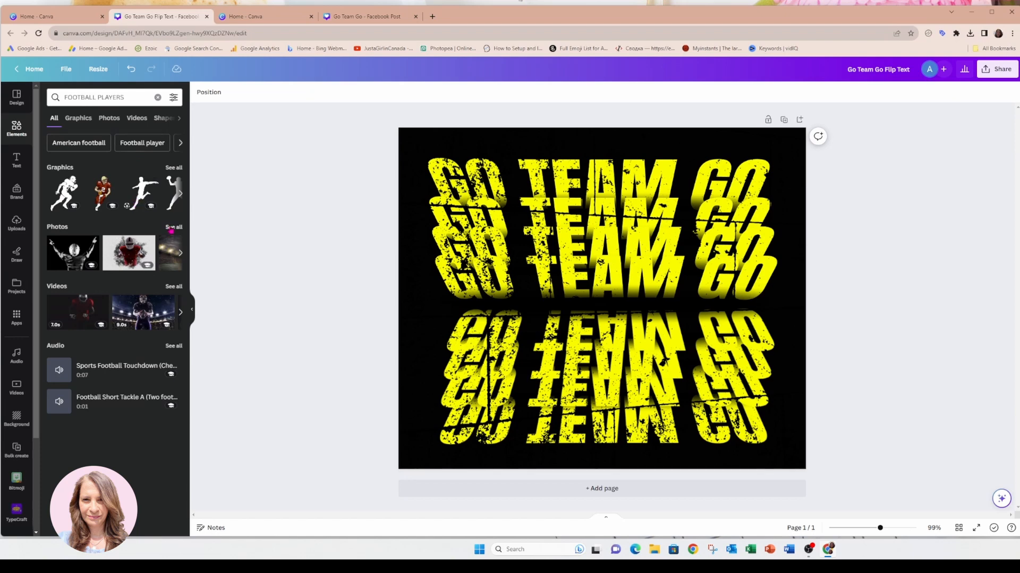
left_click(108, 118)
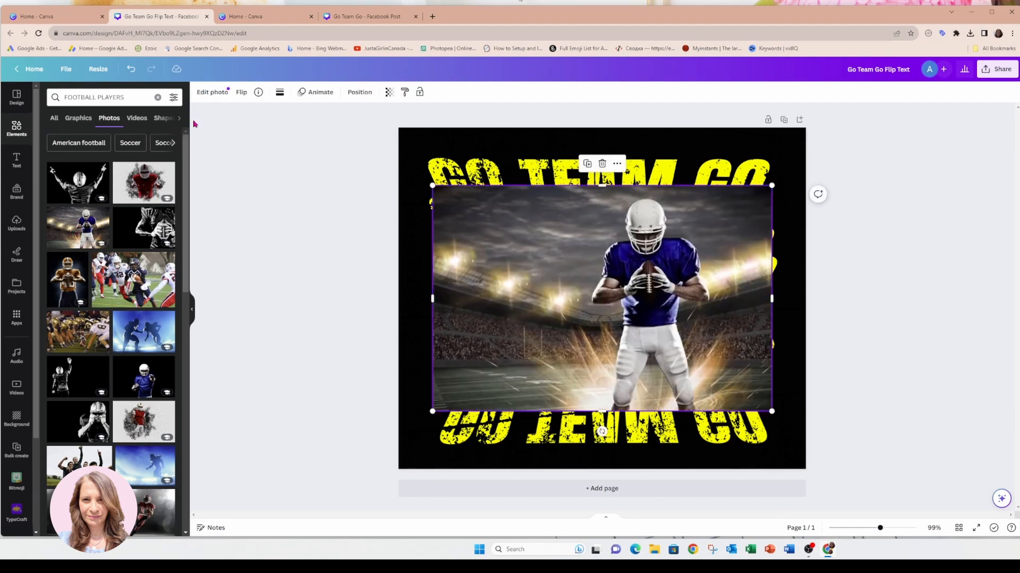
left_click(211, 92)
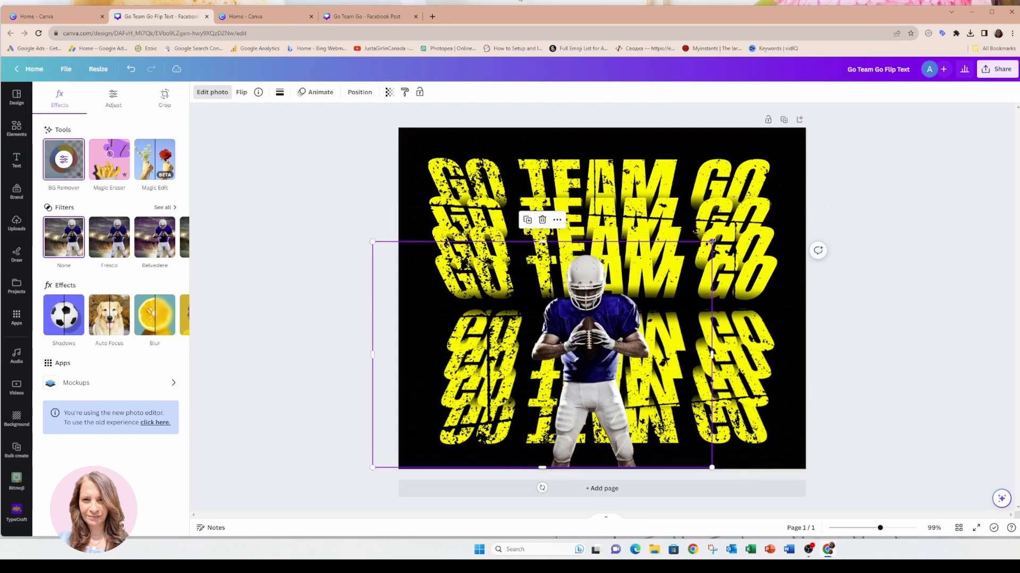
Enlarge the player cutout to the canvas height and centre it over the text.
left_click_drag(371, 243, 336, 159)
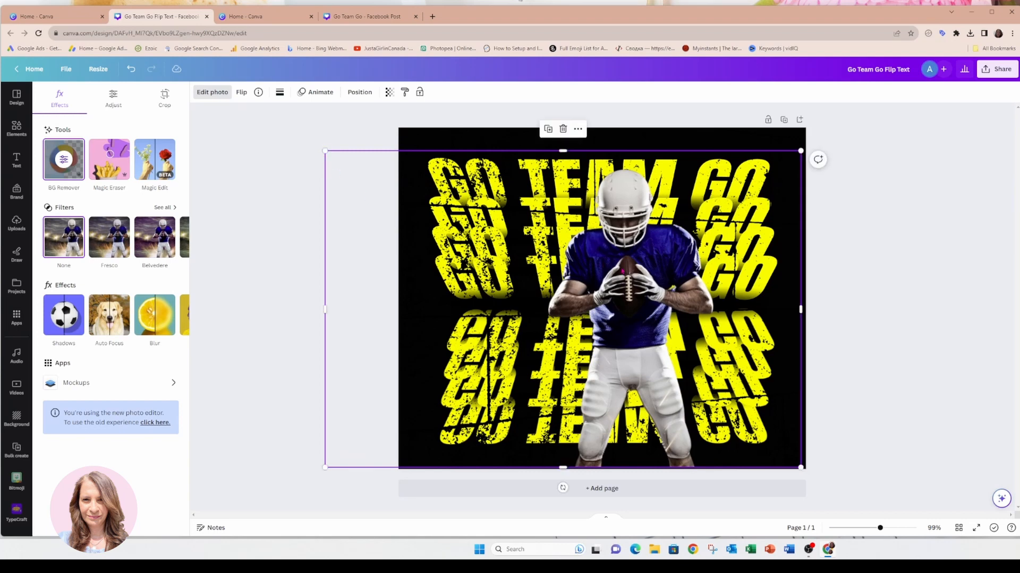
left_click_drag(602, 309, 565, 298)
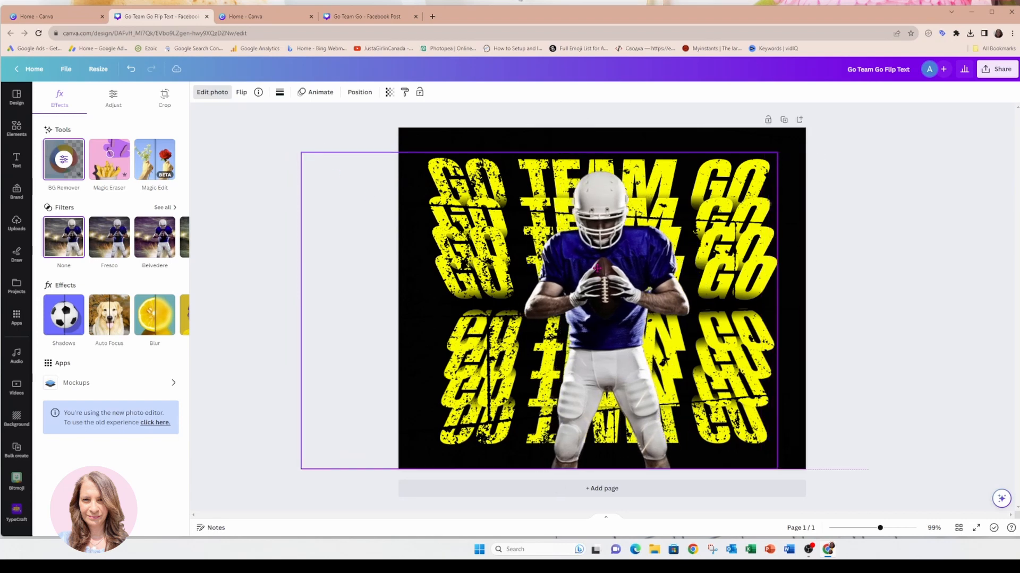
left_click_drag(300, 311, 441, 310)
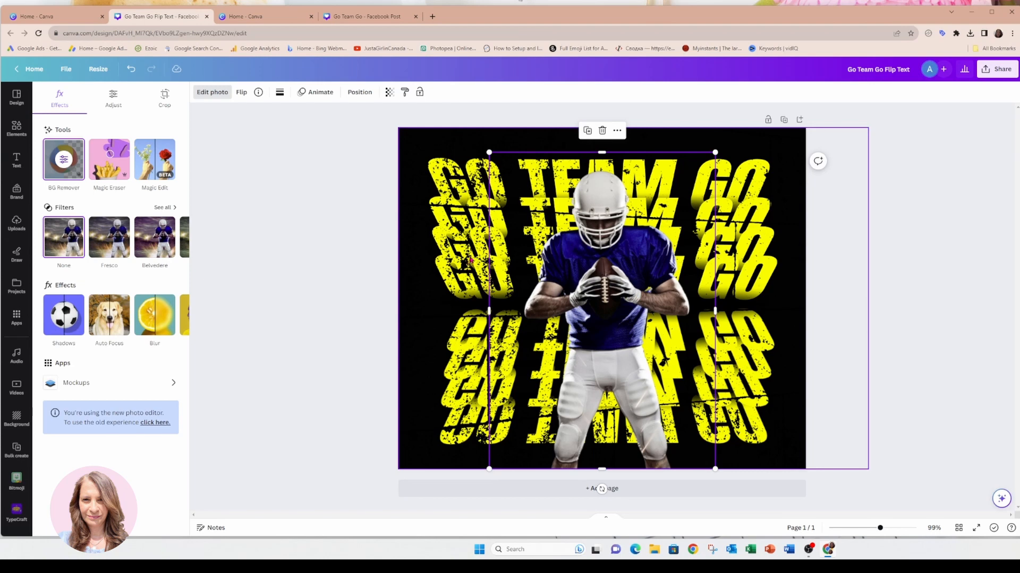
mouse_move(599, 280)
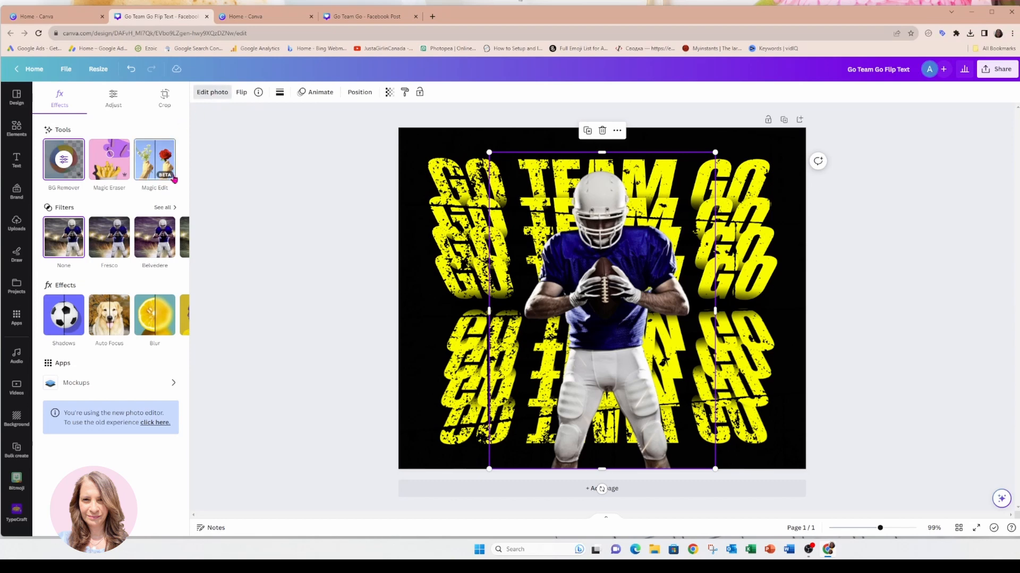
Apply a near-white Glow shadow to the player cutout and increase its size.
left_click(63, 315)
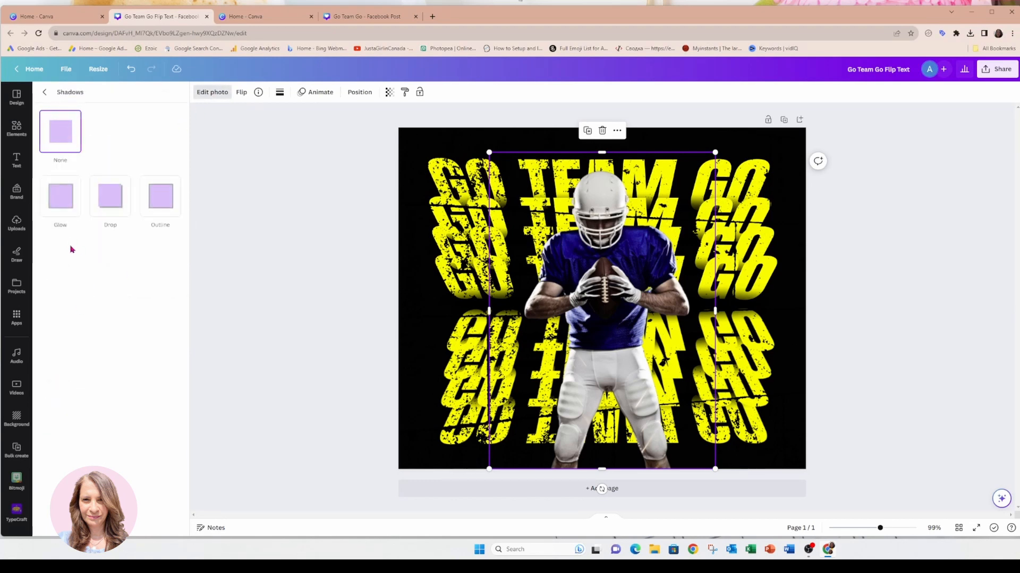
left_click(60, 197)
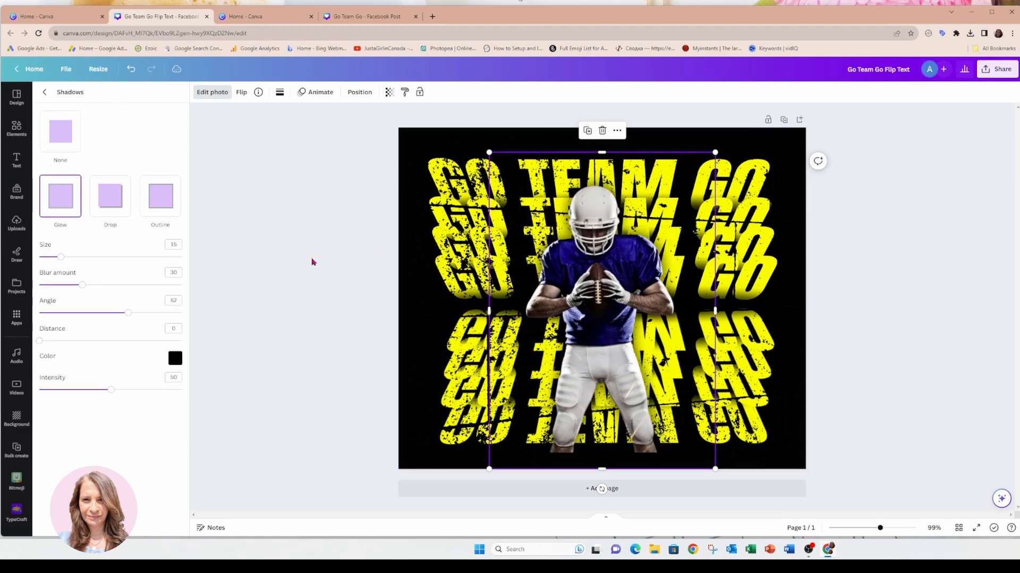
left_click(175, 358)
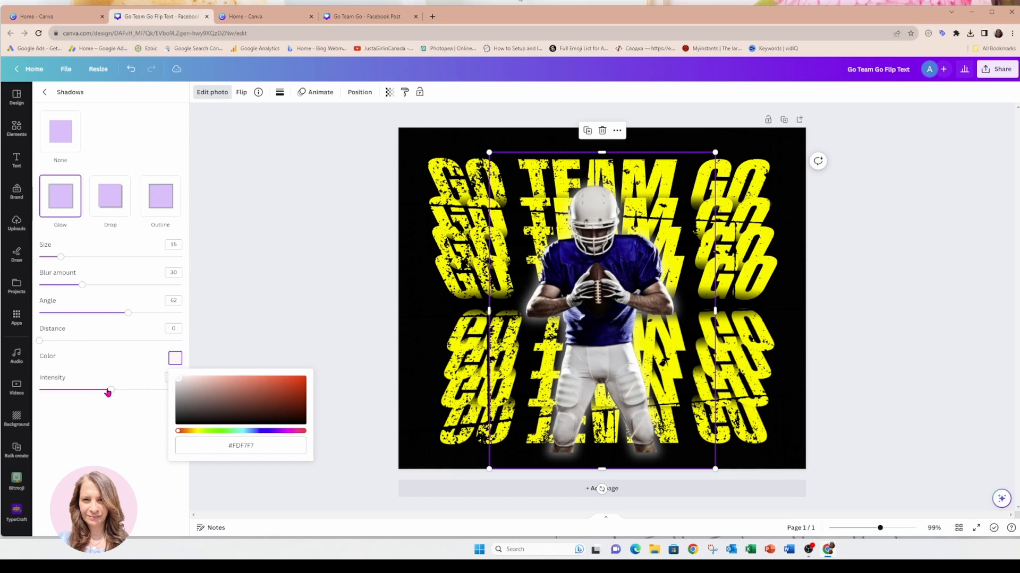
left_click_drag(108, 392, 148, 391)
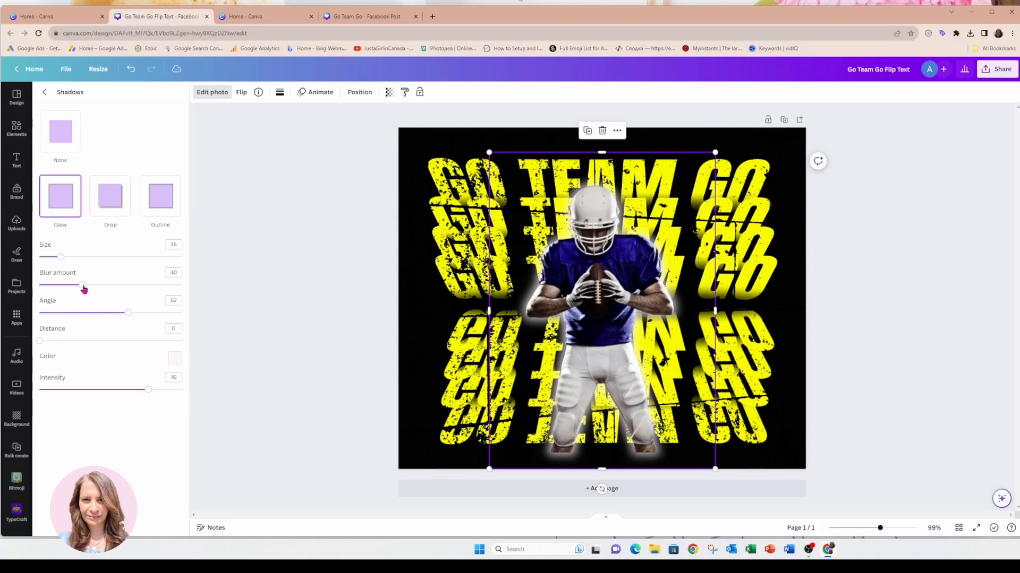
left_click(60, 131)
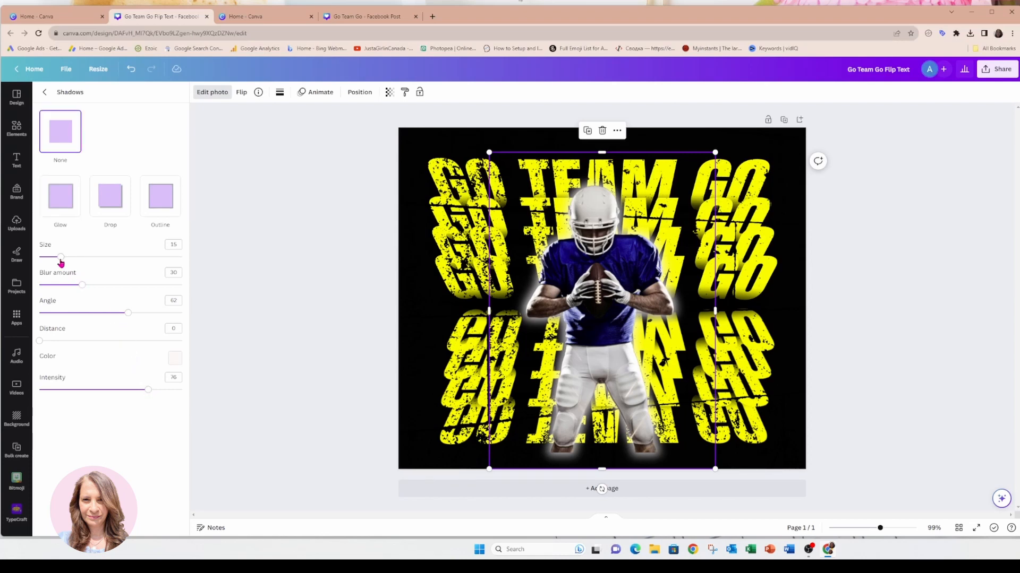
left_click_drag(61, 257, 90, 257)
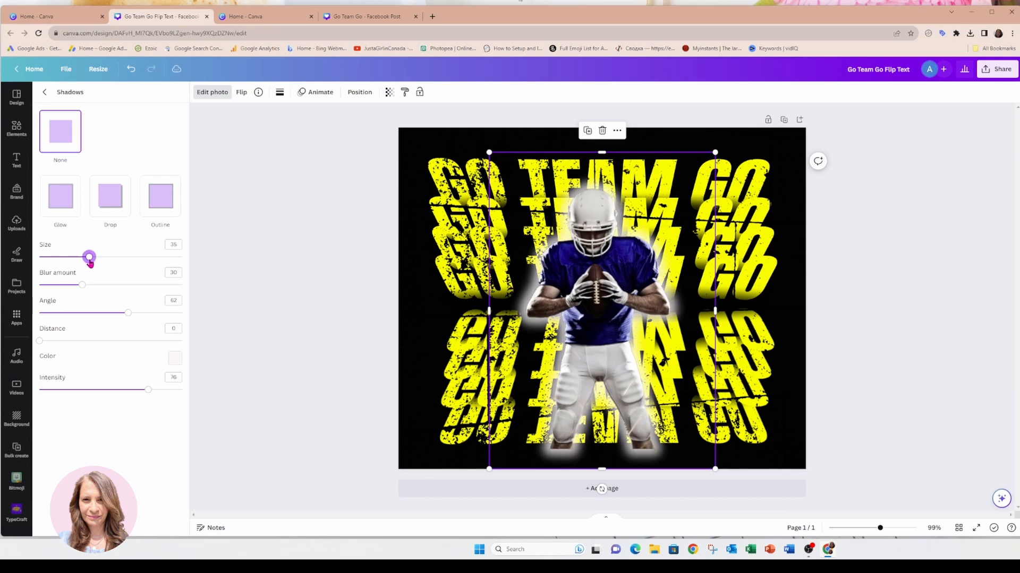
mouse_move(98, 299)
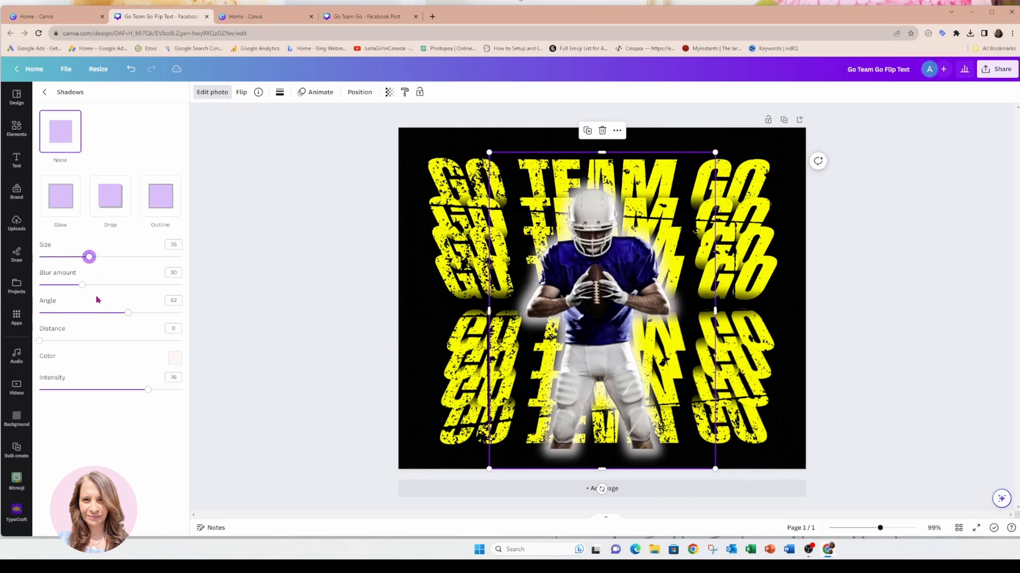
left_click_drag(81, 284, 85, 284)
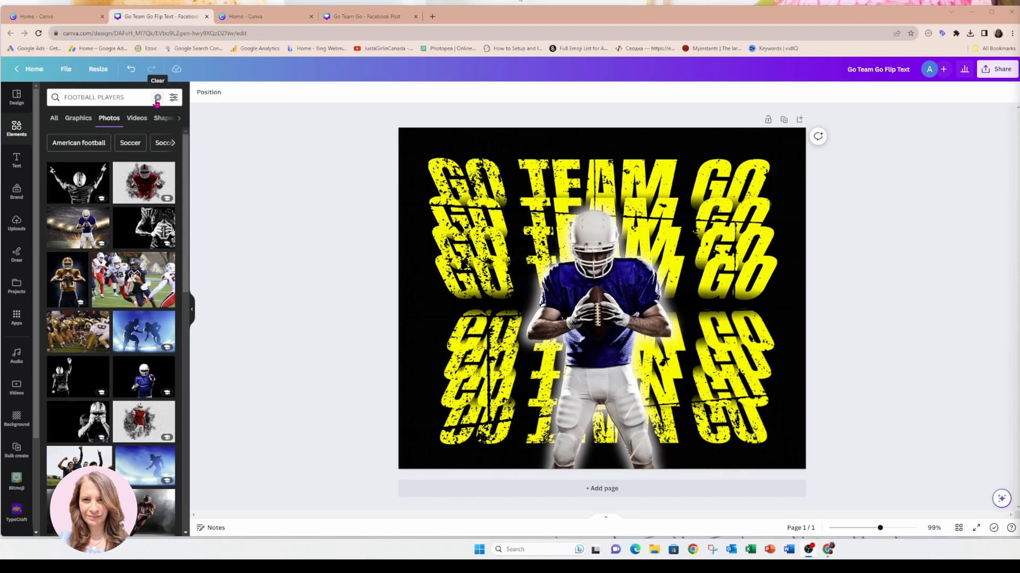
Search Elements for 'smoke effect' and add the smoke graphic to the design.
left_click(158, 98)
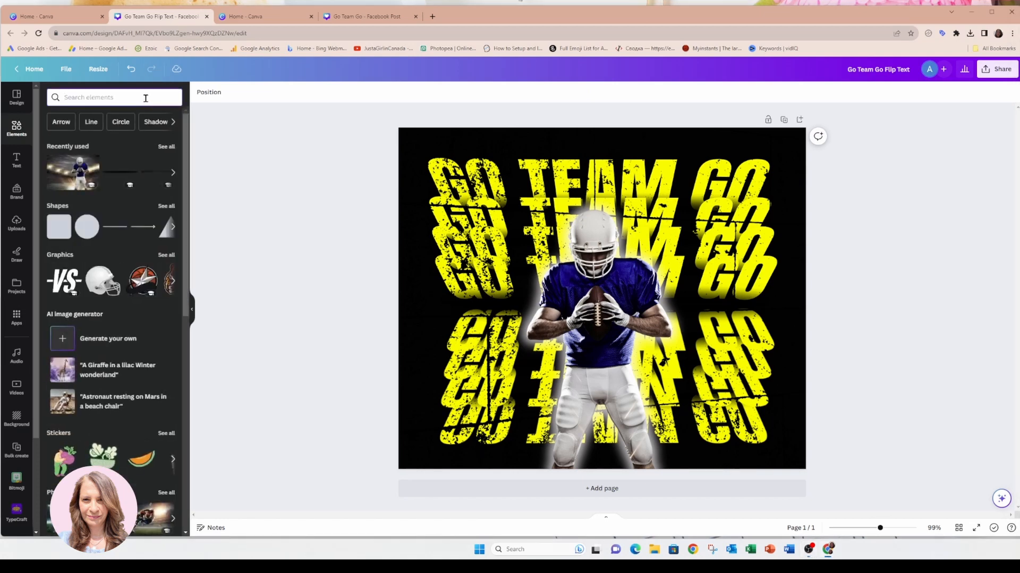
type("SMO")
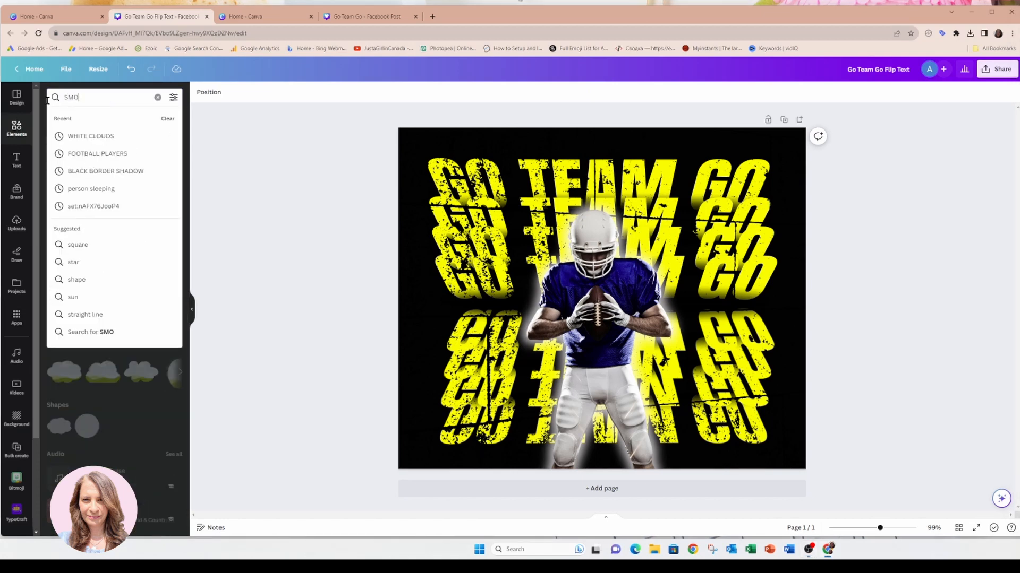
type("SMOKE EFFECT")
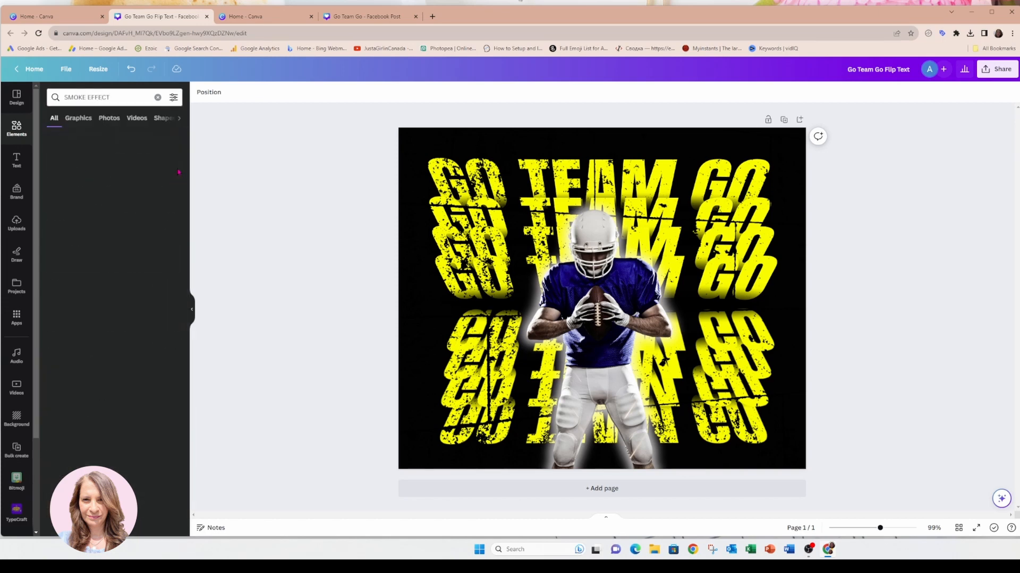
left_click(78, 118)
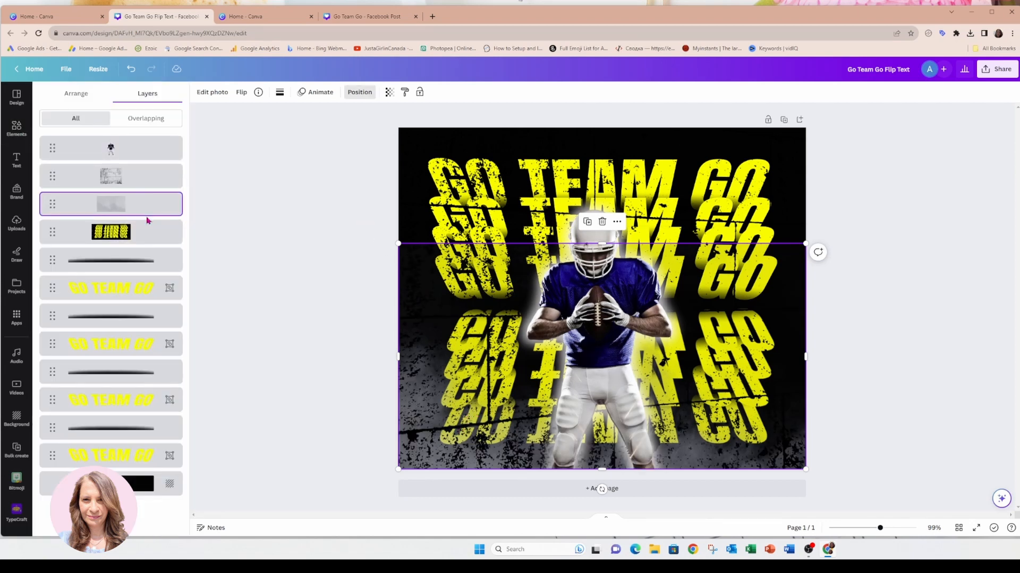
mouse_move(148, 200)
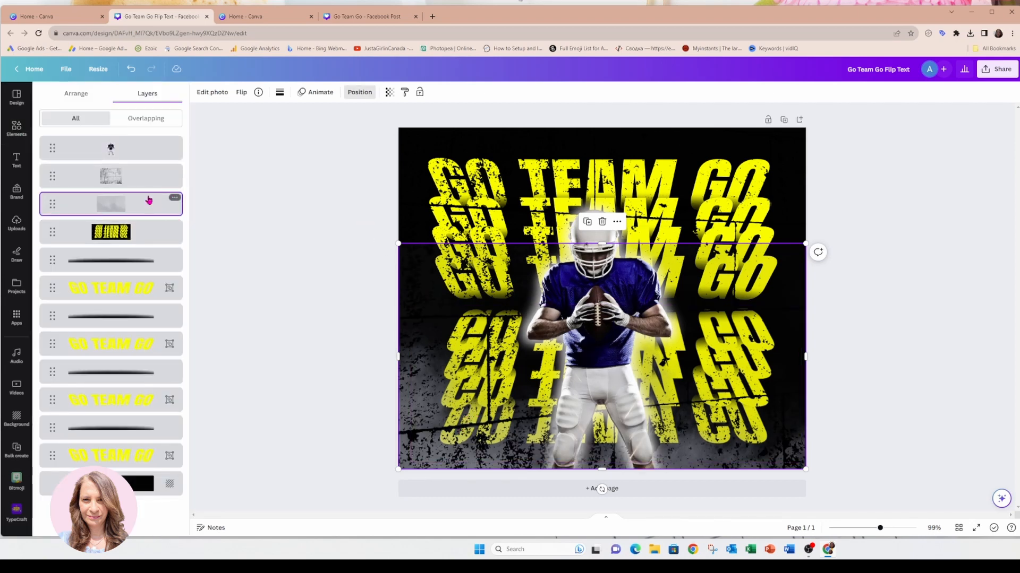